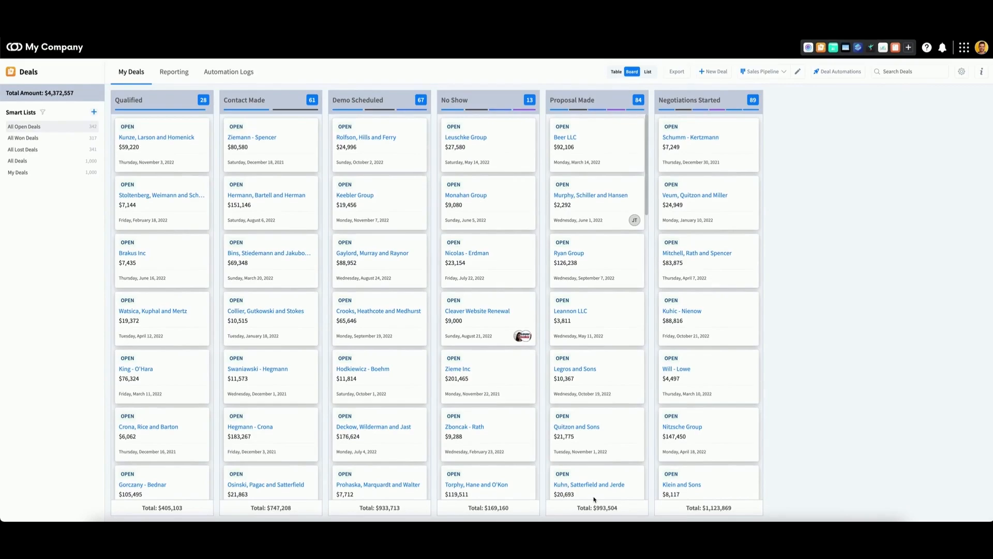
mouse_move(820, 286)
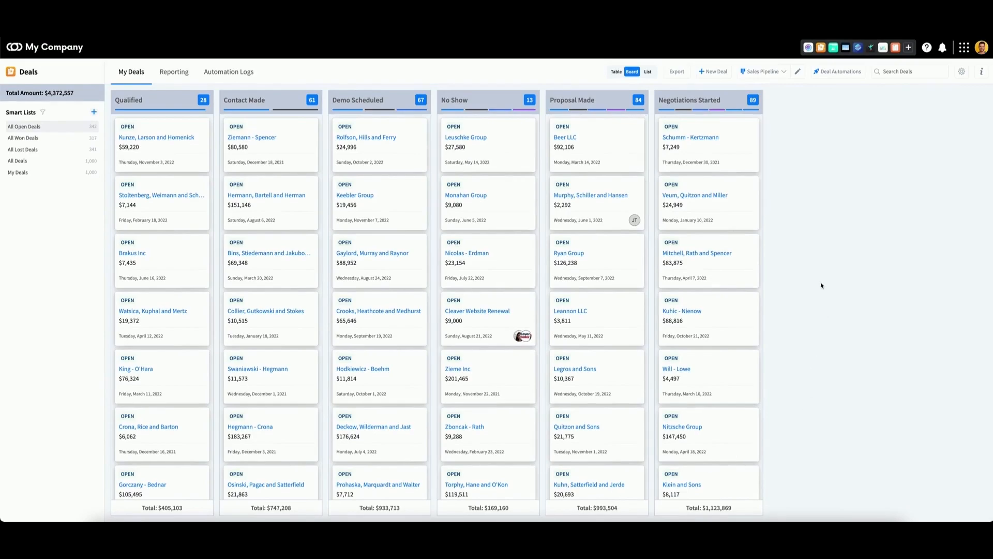
mouse_move(838, 71)
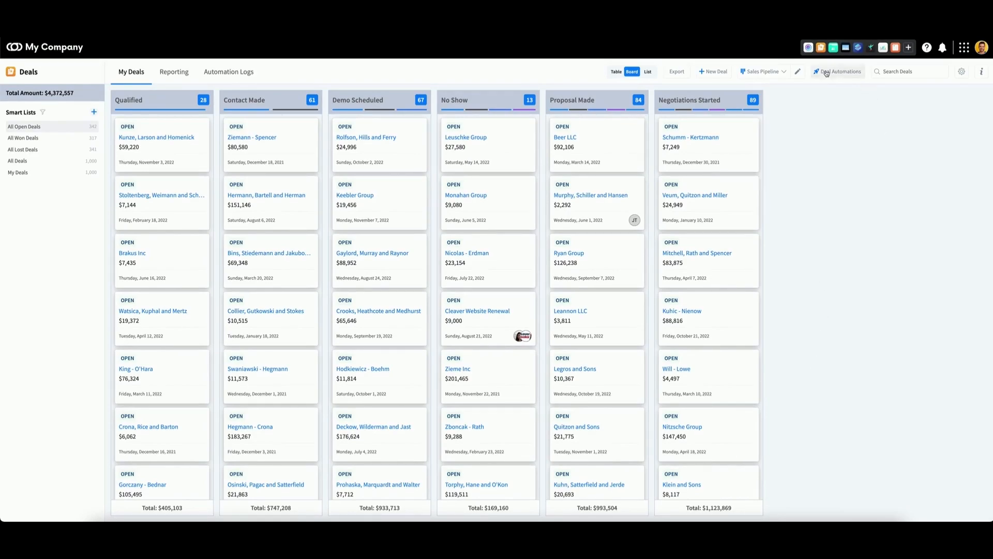
Step: Switch the Deals board to the automations view for every pipeline stage
click(835, 71)
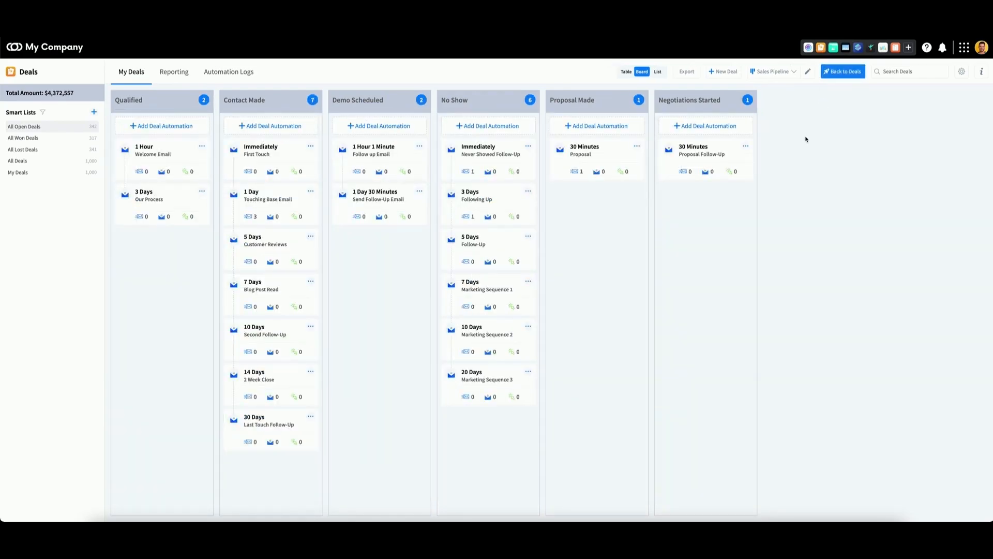
mouse_move(780, 142)
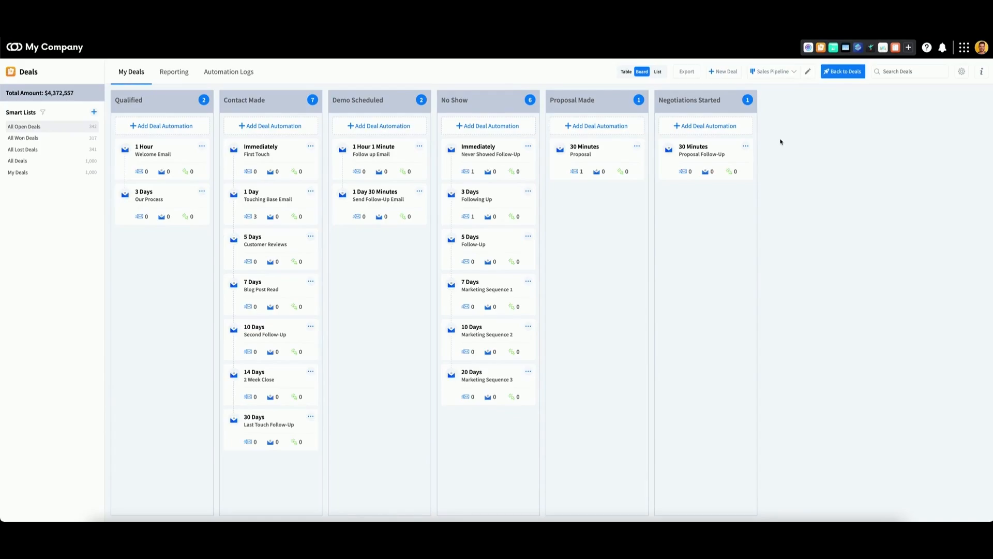
mouse_move(596, 126)
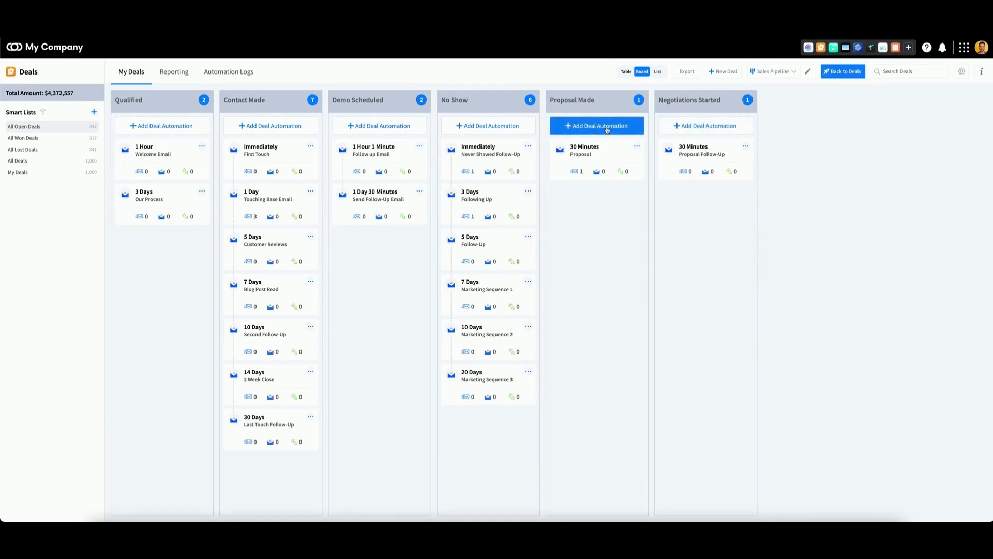
Step: Begin a new deal automation in the Proposal Made column
click(596, 125)
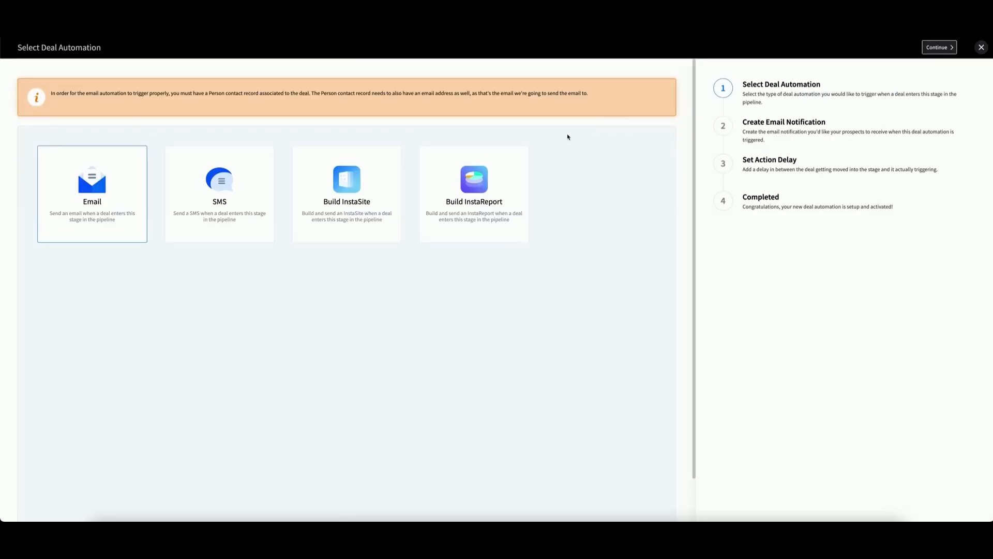
mouse_move(550, 188)
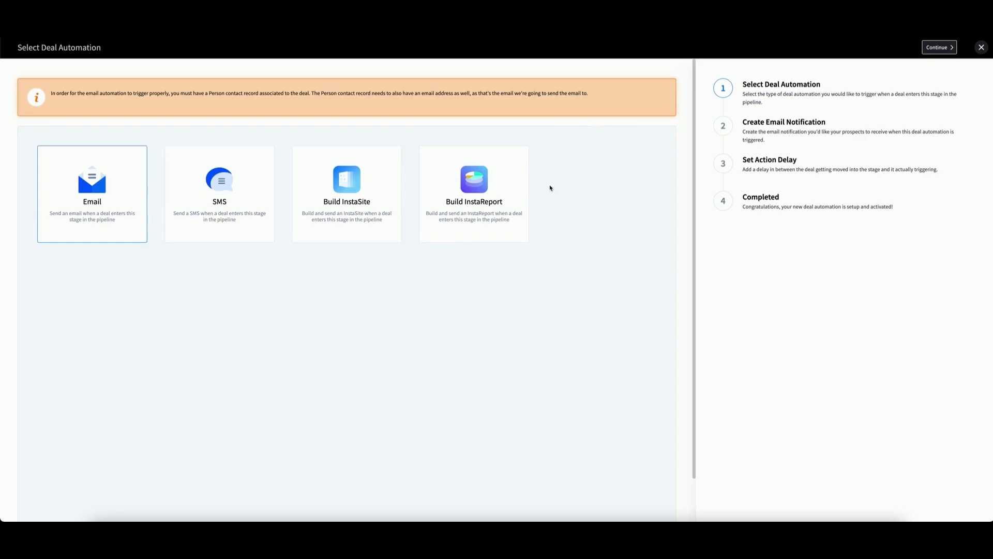
mouse_move(352, 202)
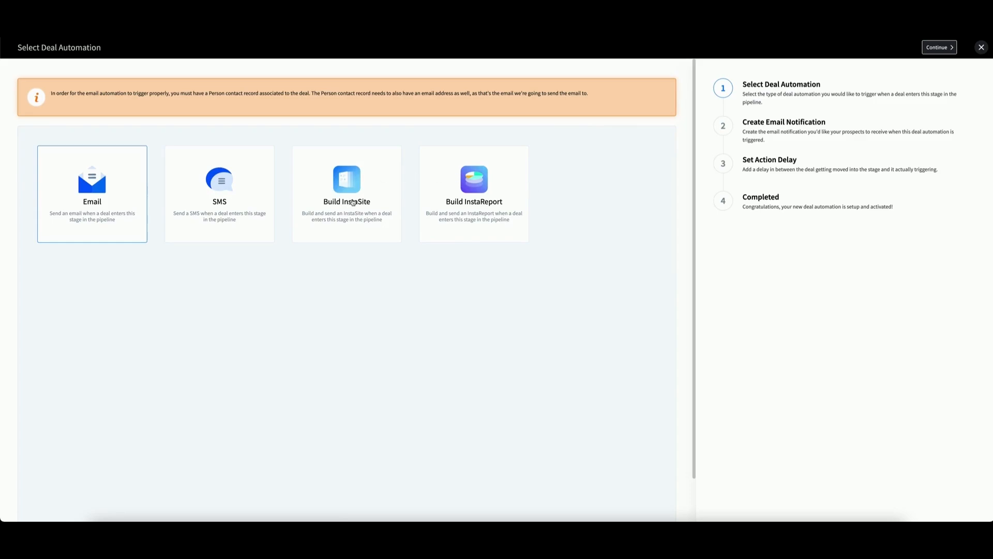
Step: Choose Build InstaSite as the automation type
click(346, 194)
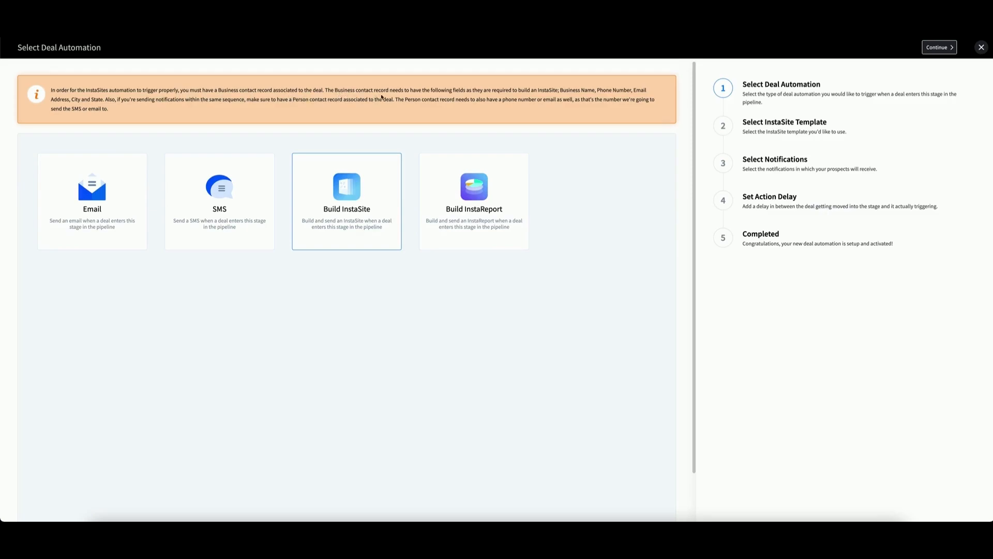
mouse_move(477, 92)
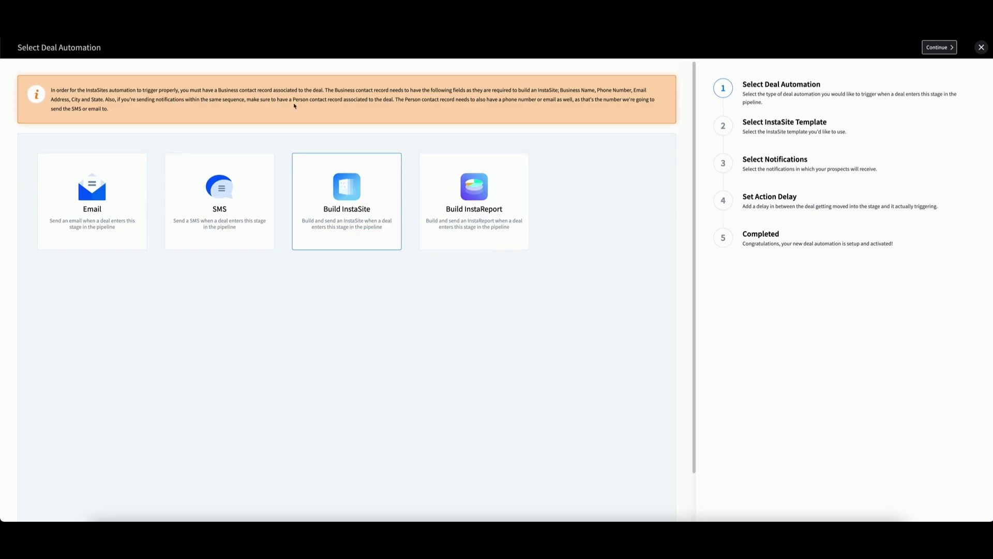
mouse_move(352, 105)
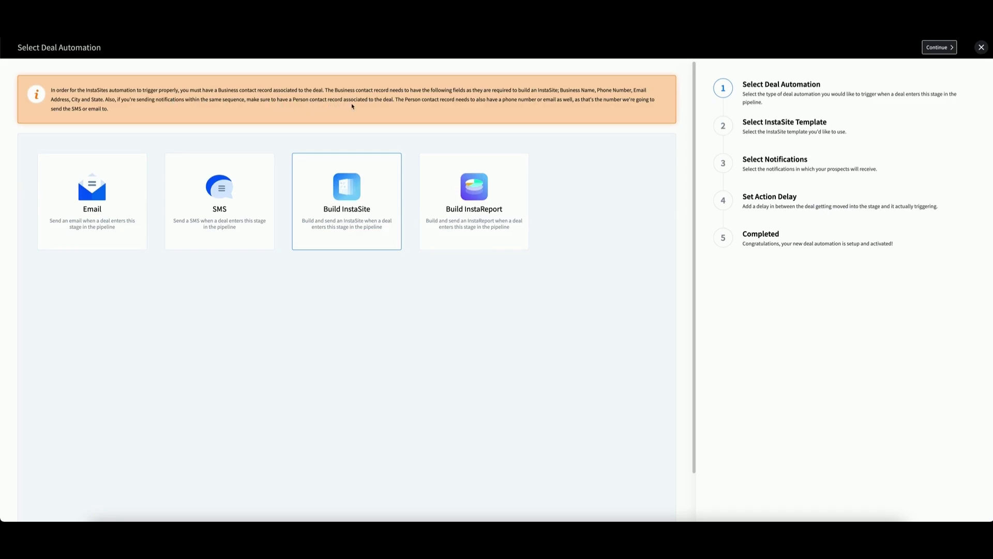
mouse_move(406, 105)
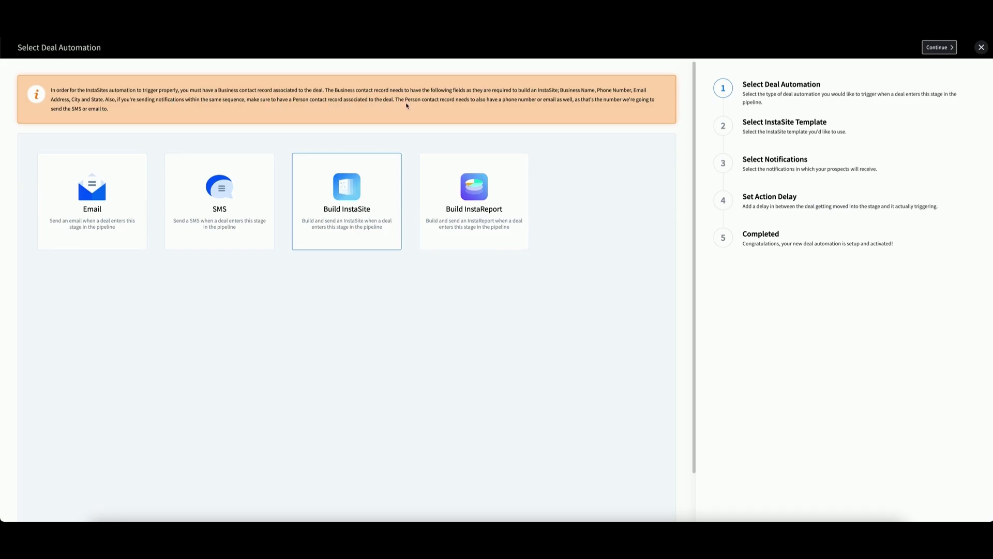
mouse_move(442, 103)
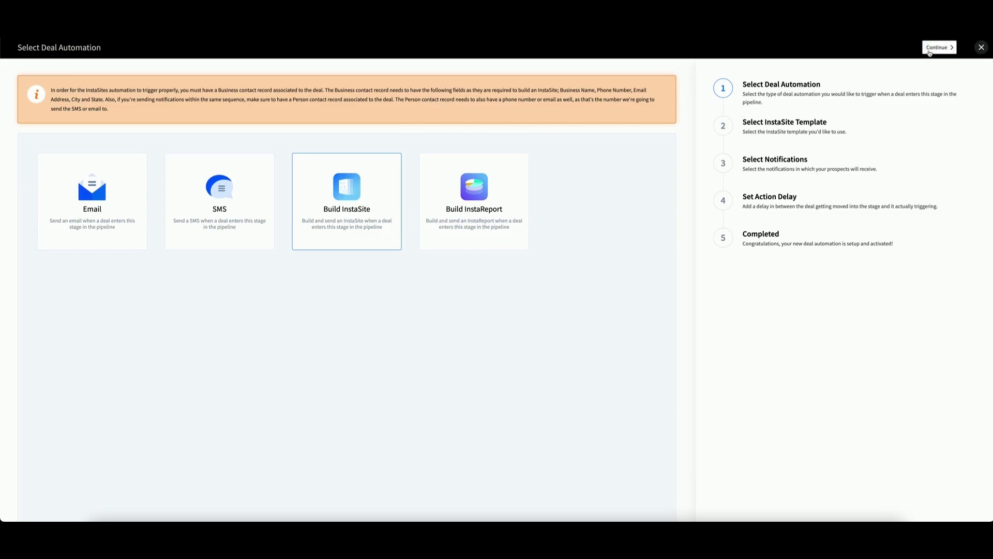
Step: Keep the Accounting InstaSite template and notify prospects by Email & SMS, reaching the email step
click(938, 47)
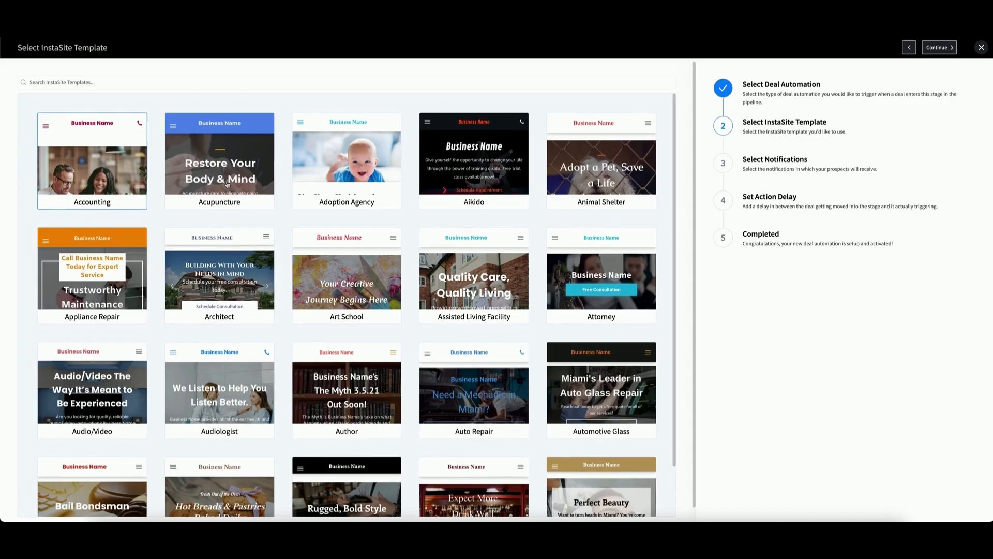
scroll(down, 3)
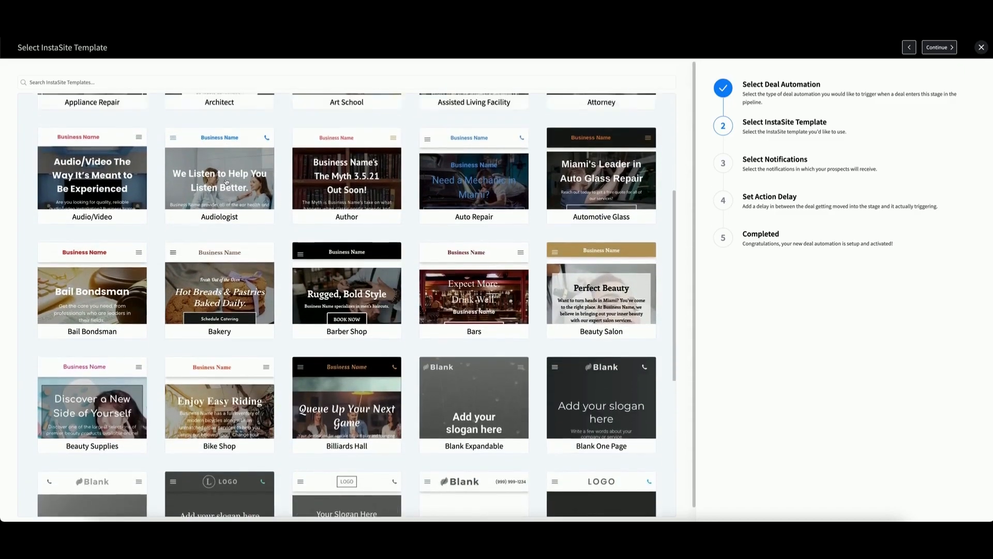
scroll(up, 3)
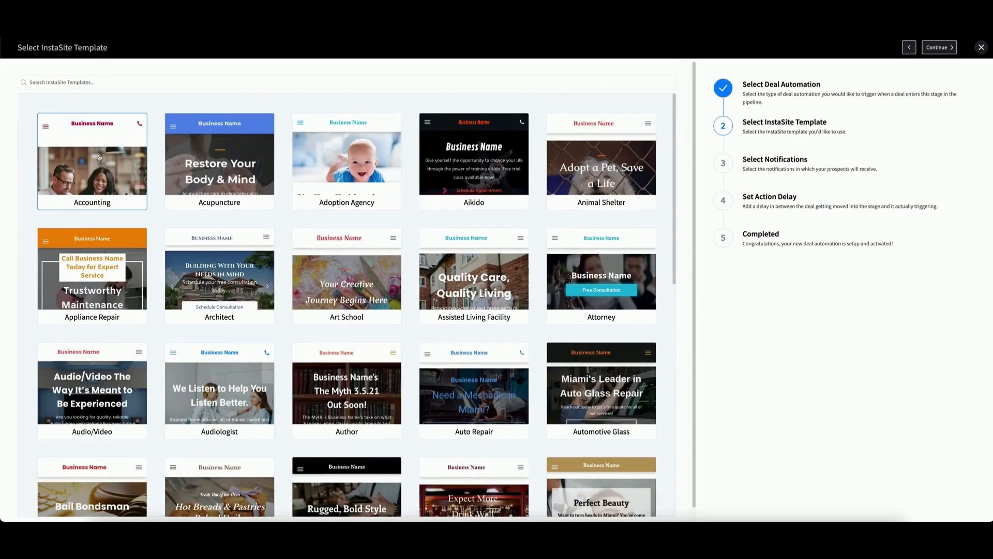
mouse_move(822, 58)
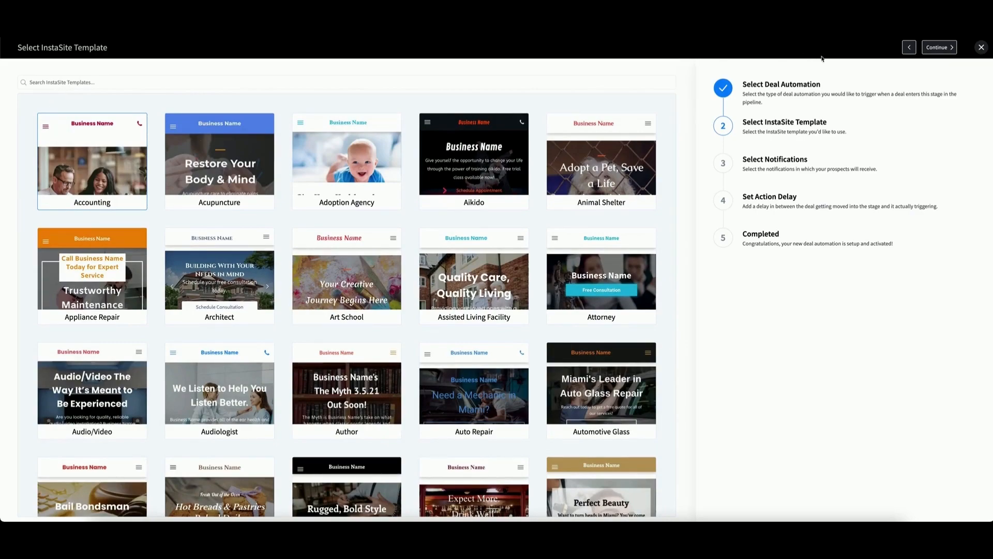
click(939, 46)
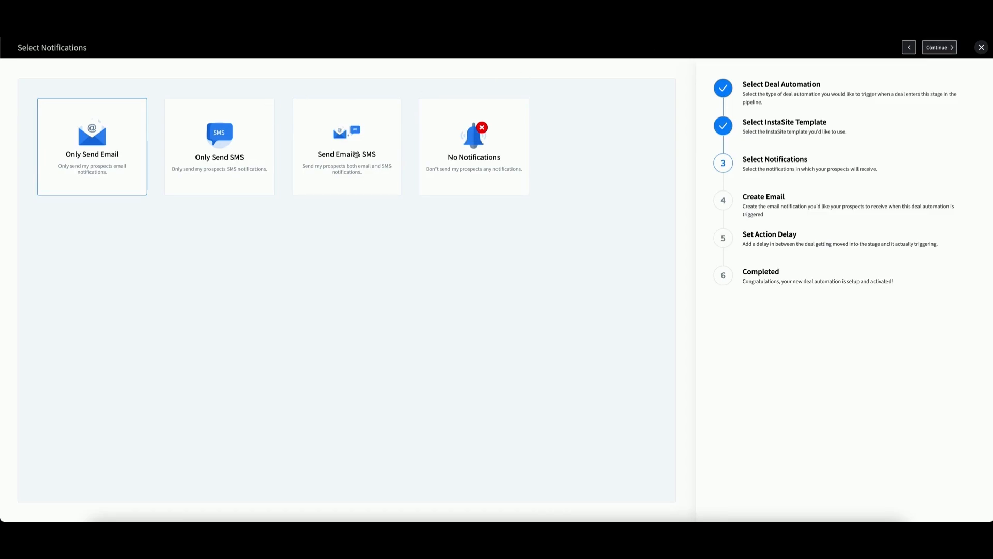
click(347, 146)
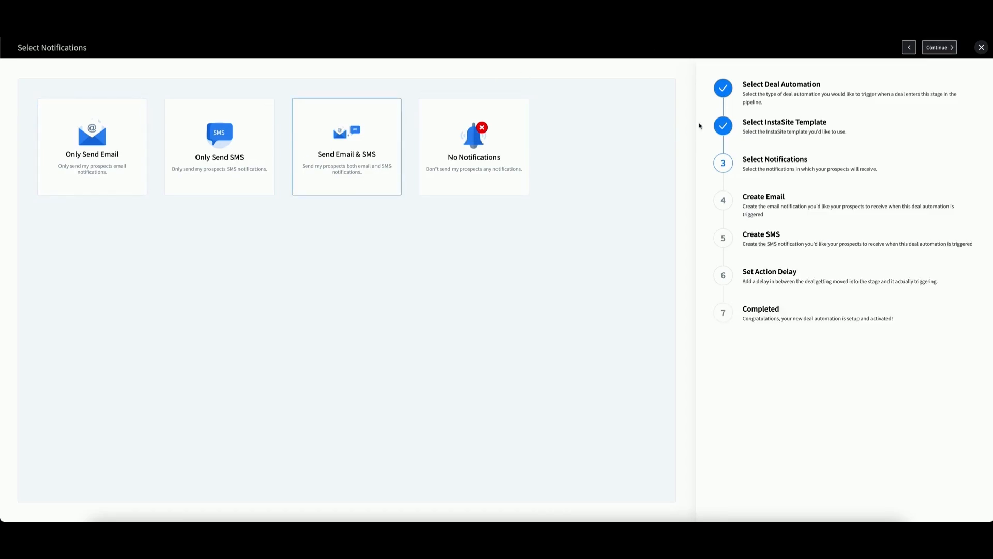
mouse_move(939, 47)
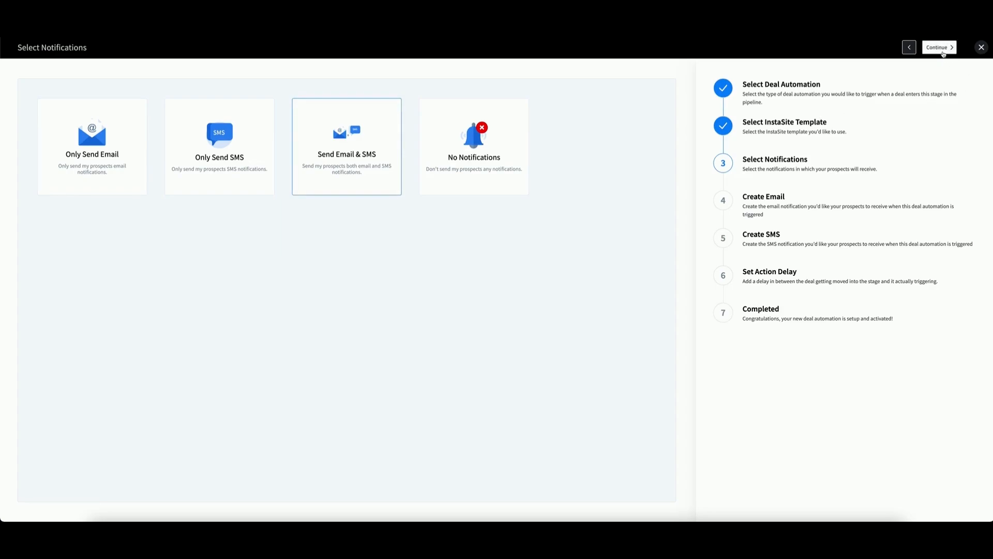
click(940, 46)
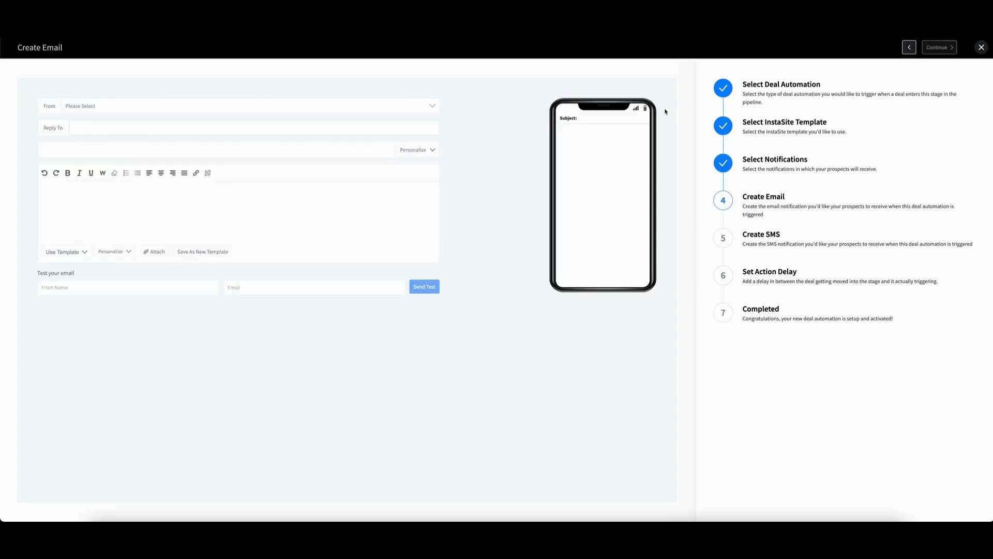
mouse_move(500, 117)
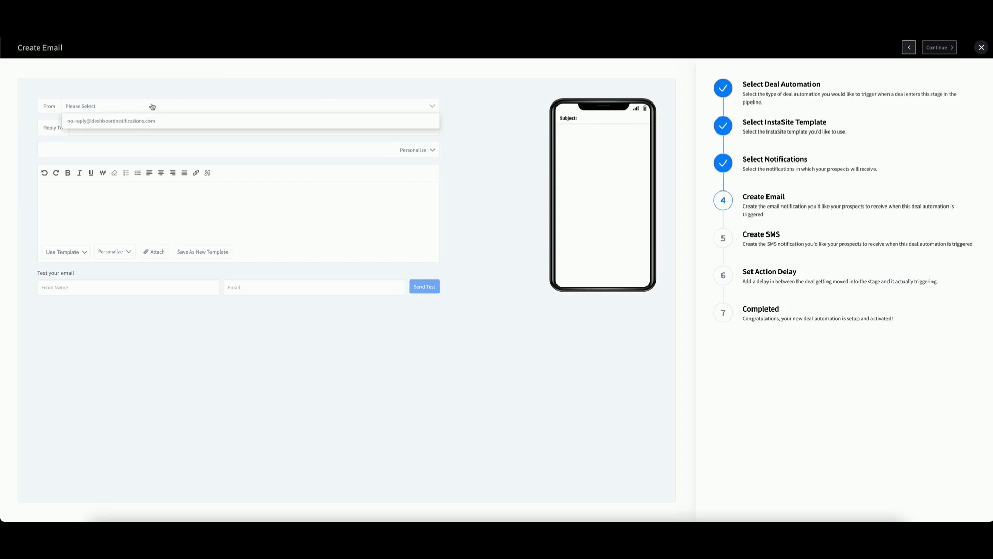
Step: Set the email sender to the no-reply notifications address
click(110, 120)
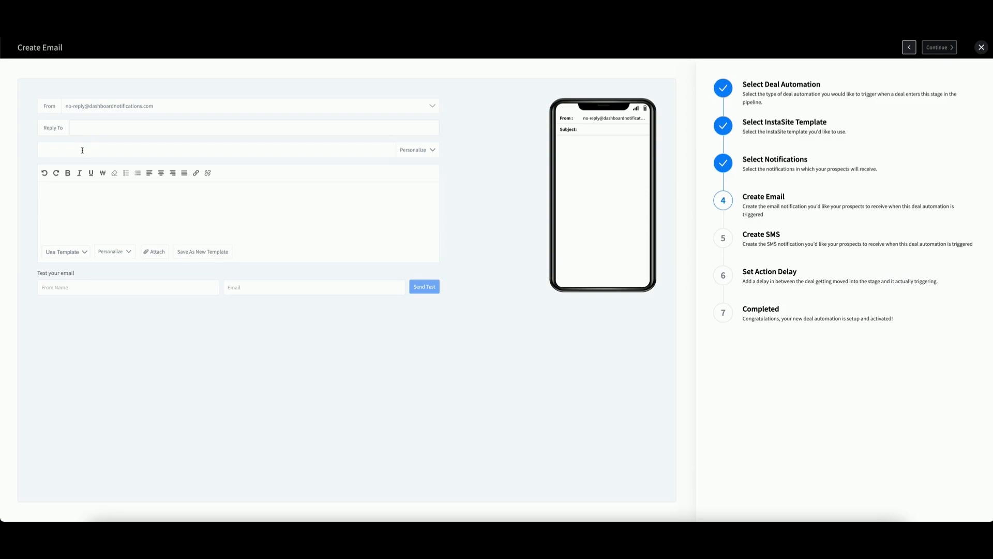
click(63, 149)
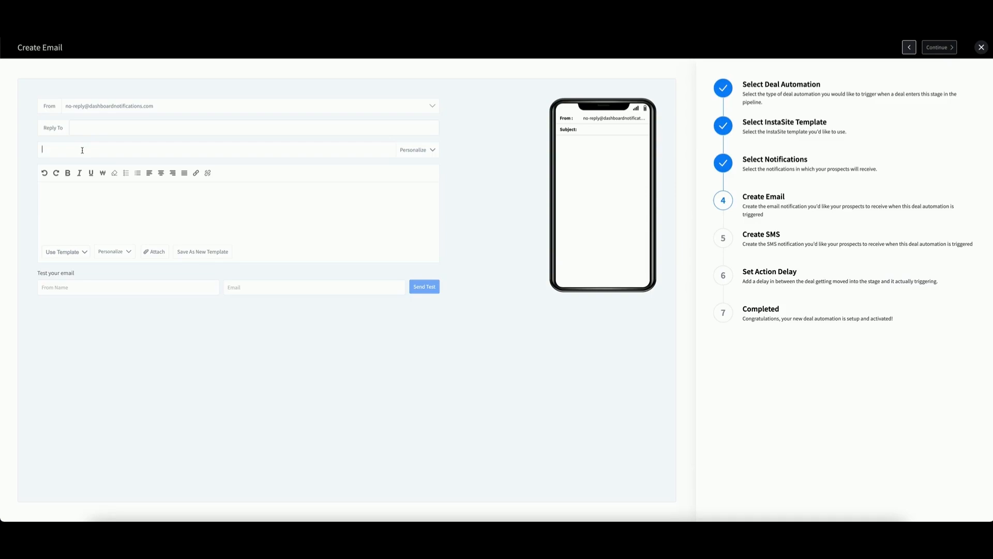
text(hello)
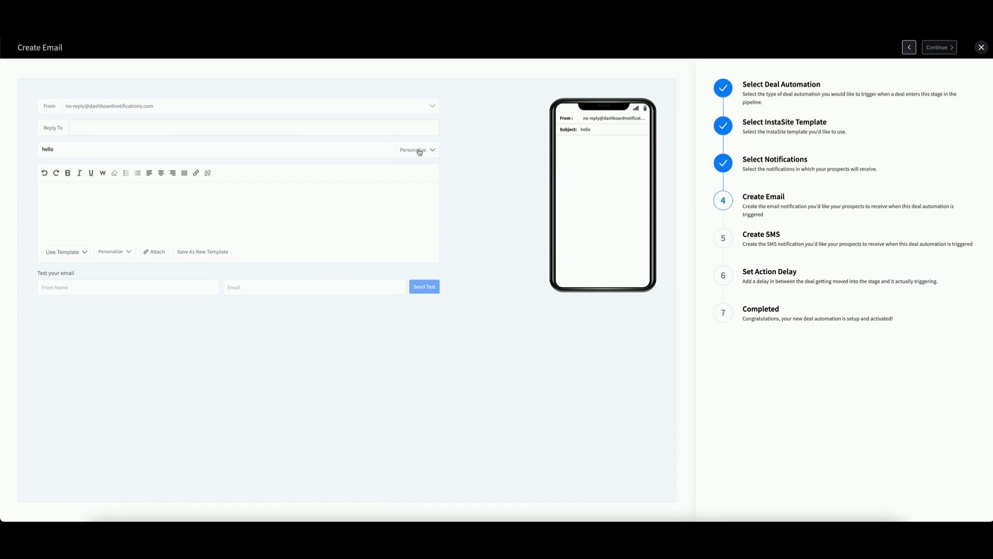
click(415, 150)
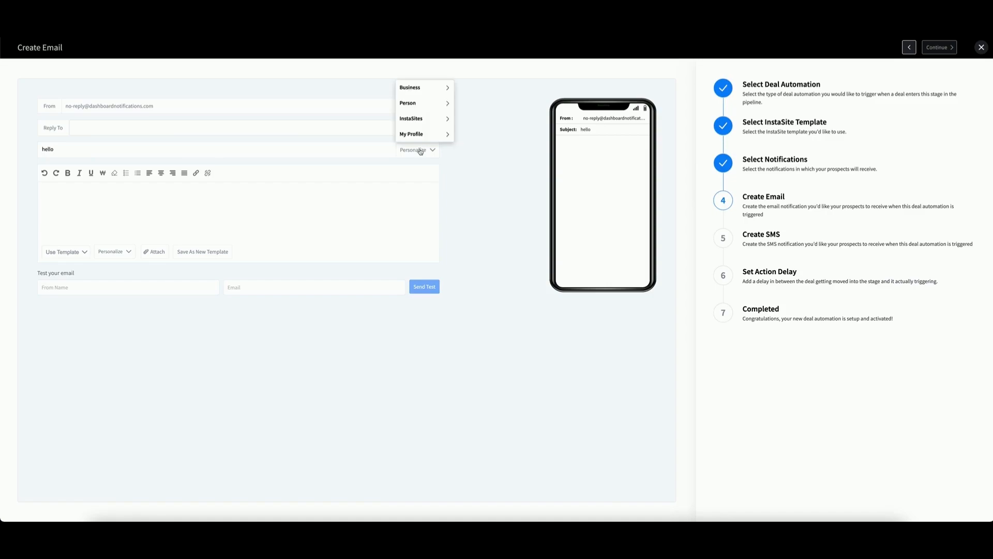
mouse_move(115, 252)
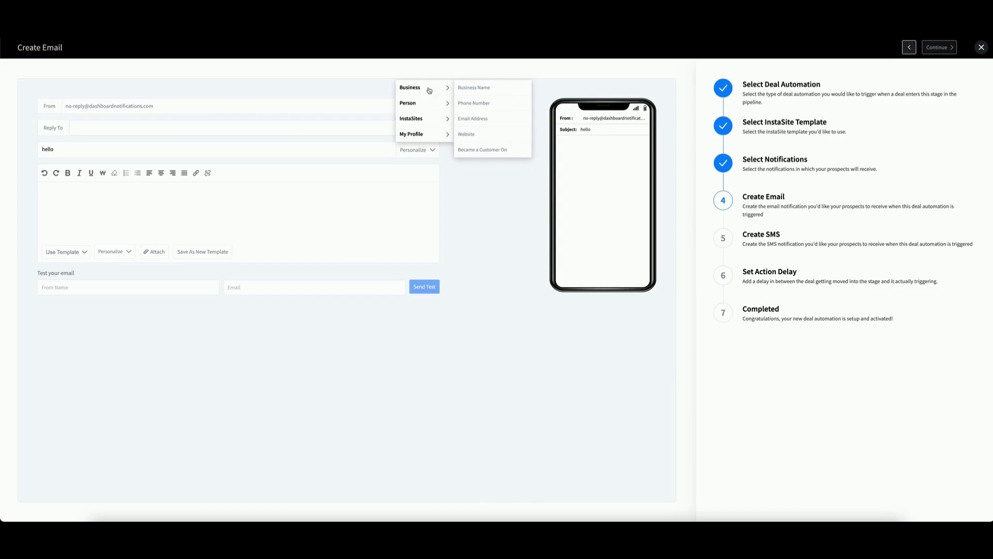
mouse_move(425, 95)
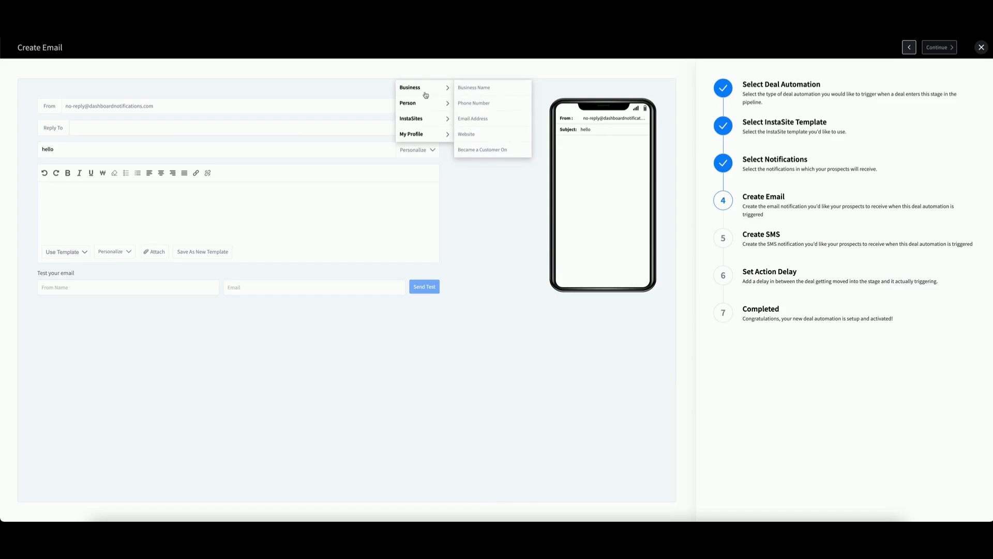
click(293, 179)
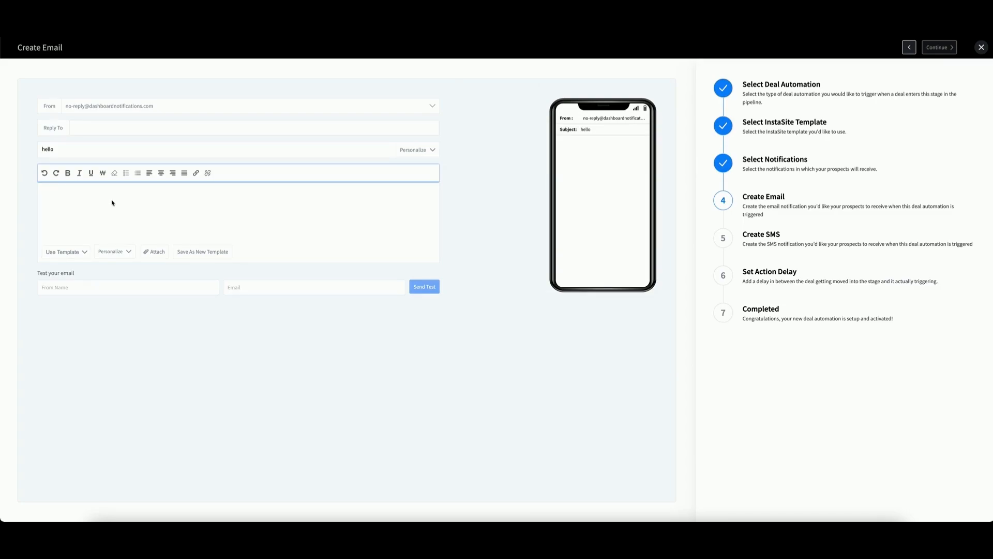
Step: Enter 'hello there' as the notification email body
text(hello)
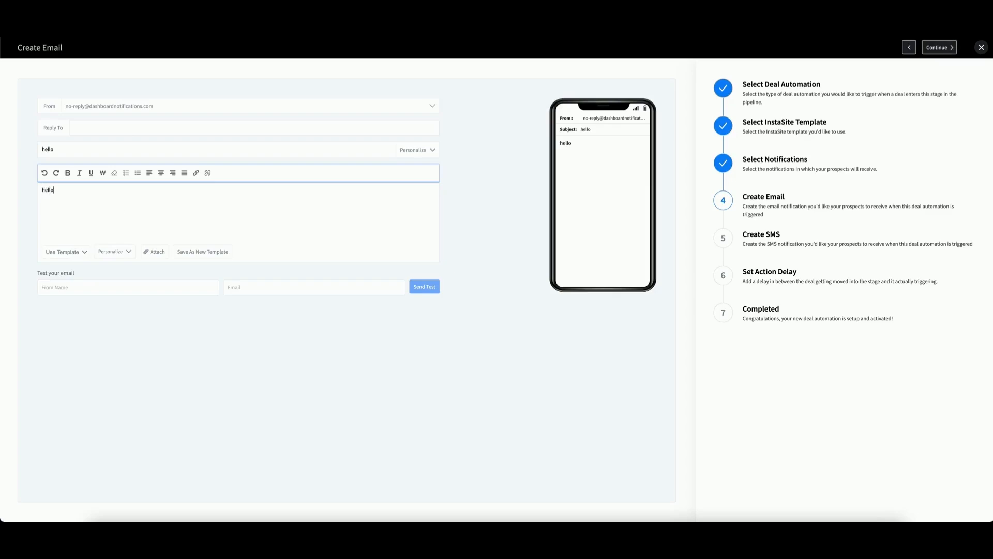
text(there)
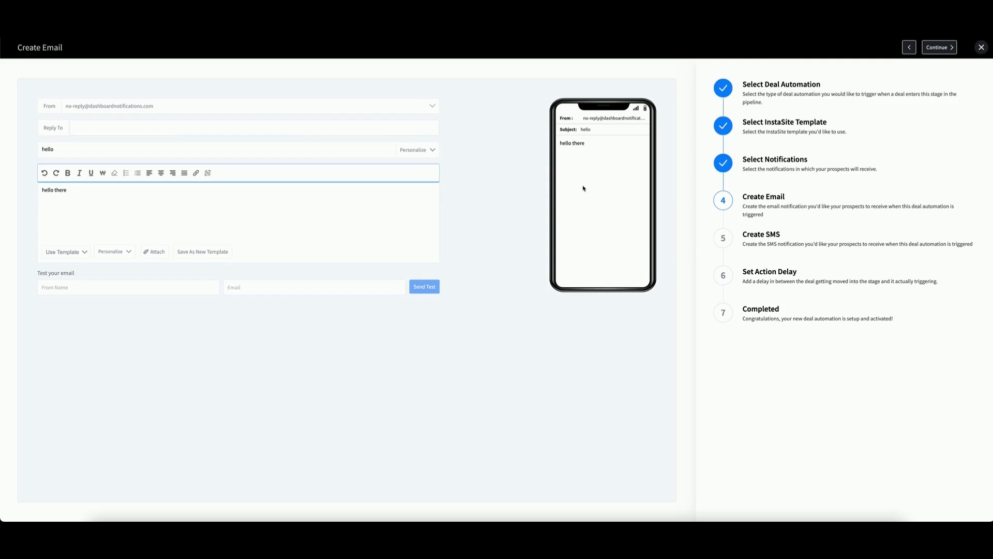
mouse_move(167, 212)
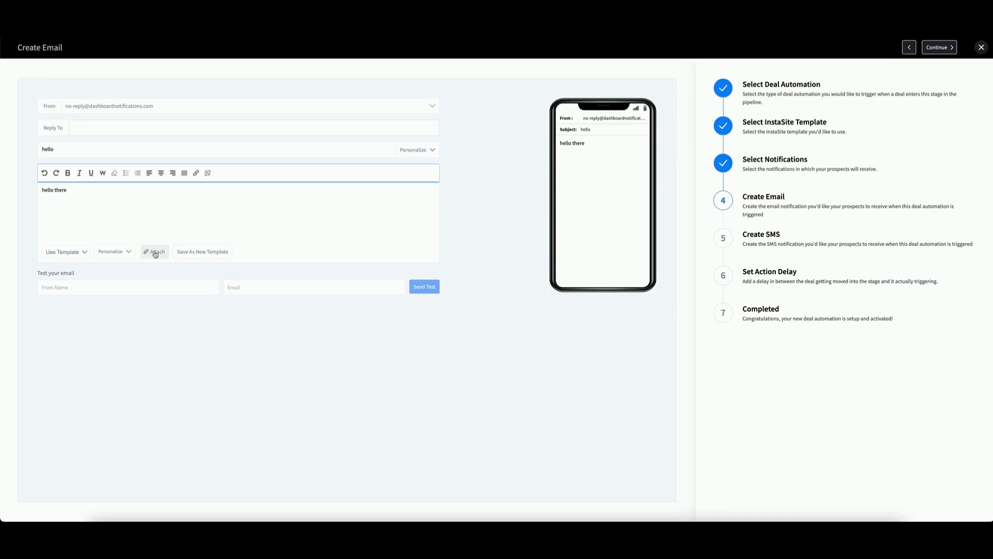
click(63, 190)
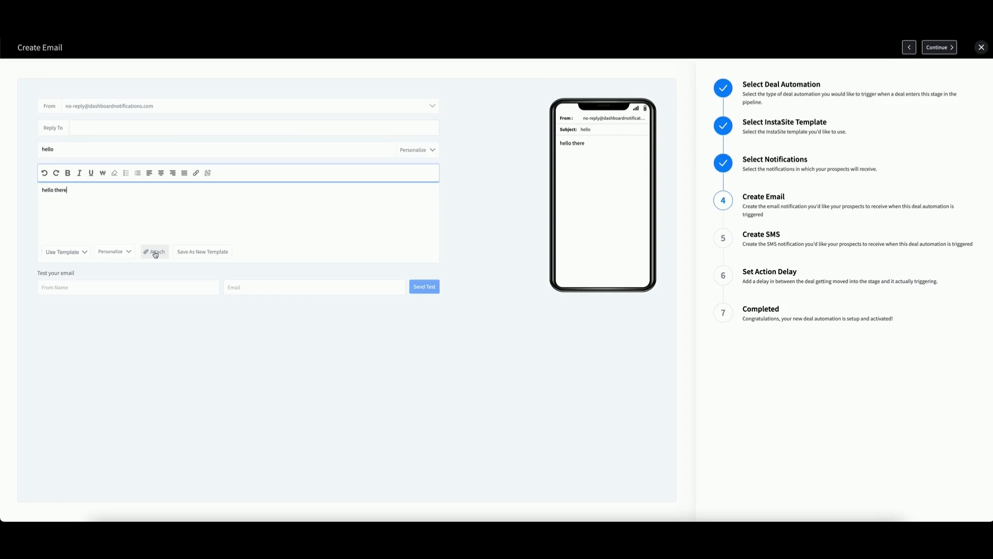
mouse_move(78, 247)
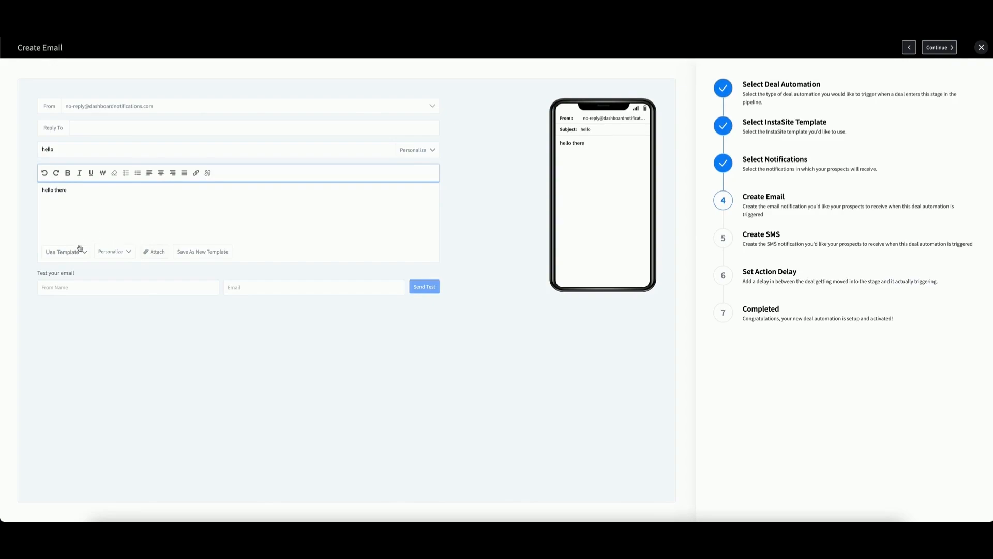
Step: Skip the saved email templates and continue to the Create SMS step
click(63, 251)
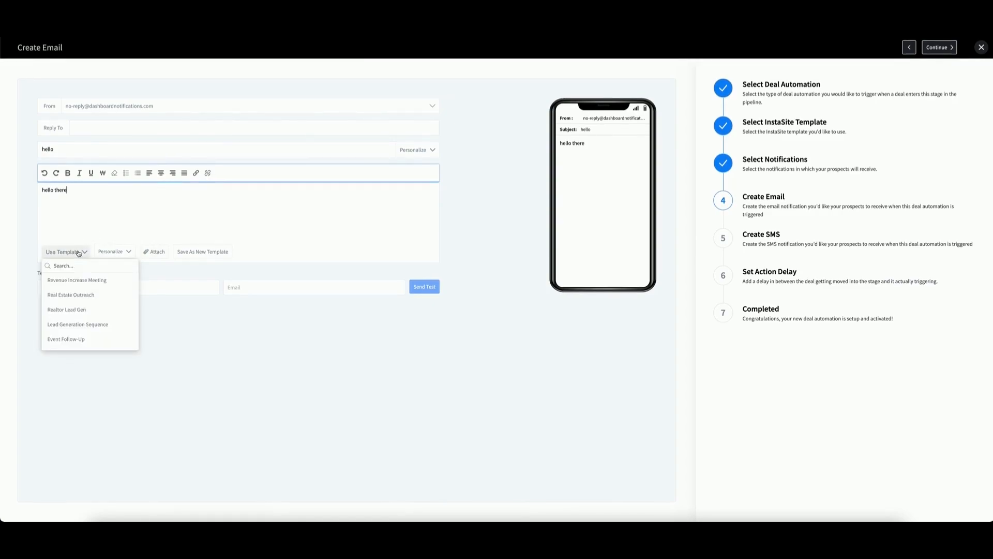
mouse_move(75, 304)
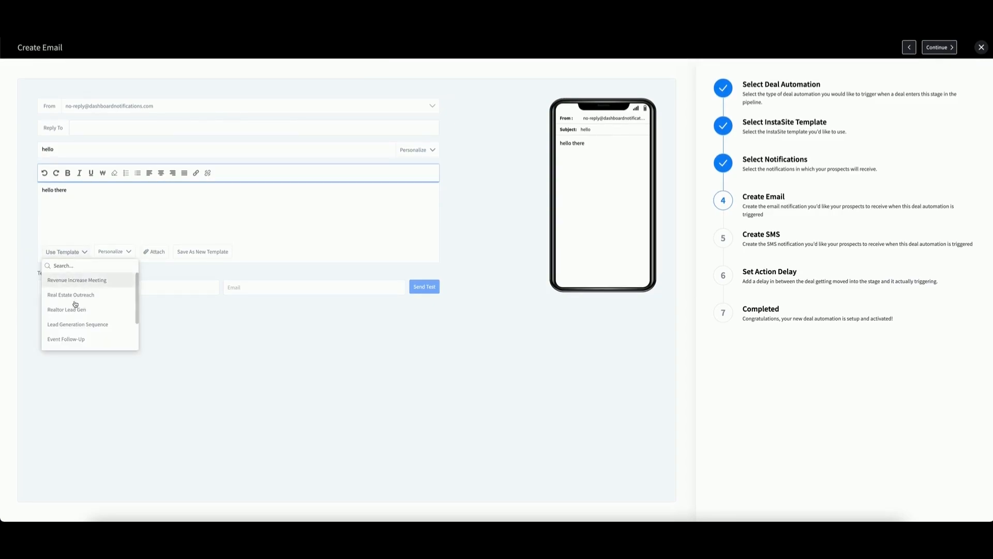
mouse_move(66, 309)
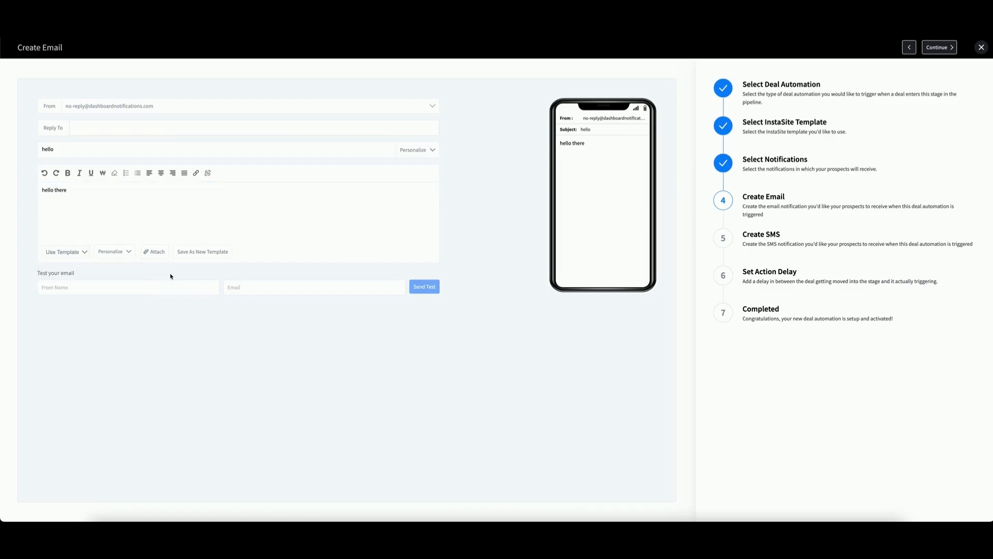
mouse_move(276, 205)
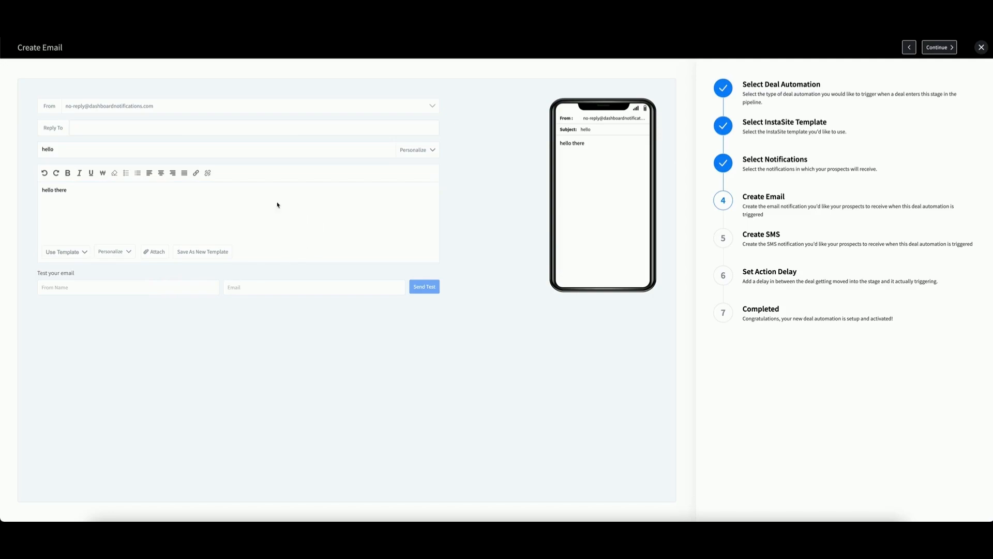
mouse_move(255, 240)
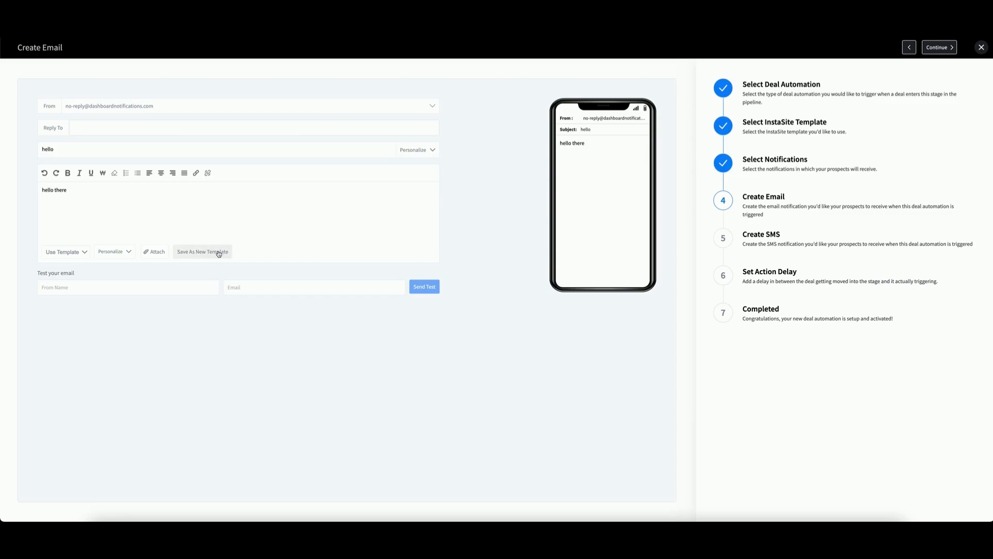
mouse_move(950, 76)
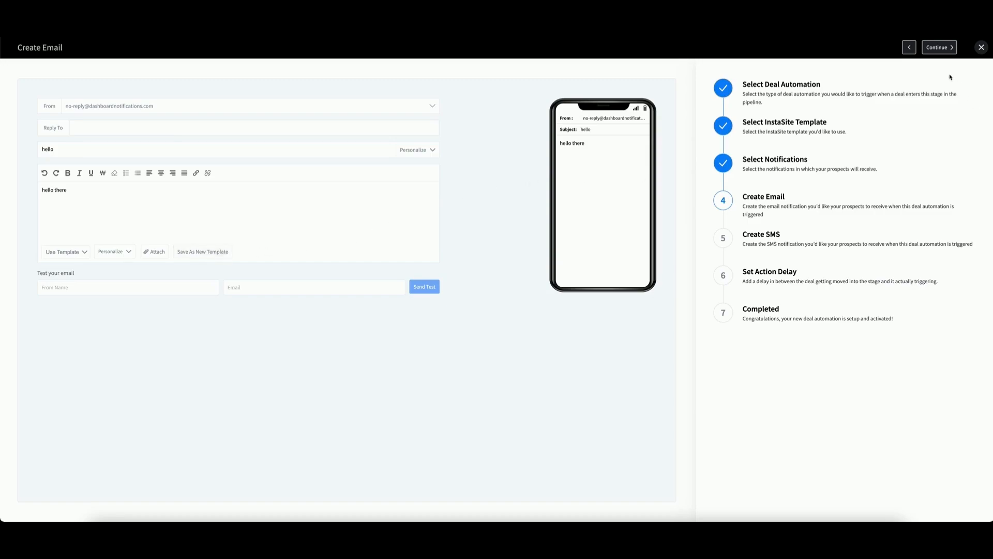
click(939, 47)
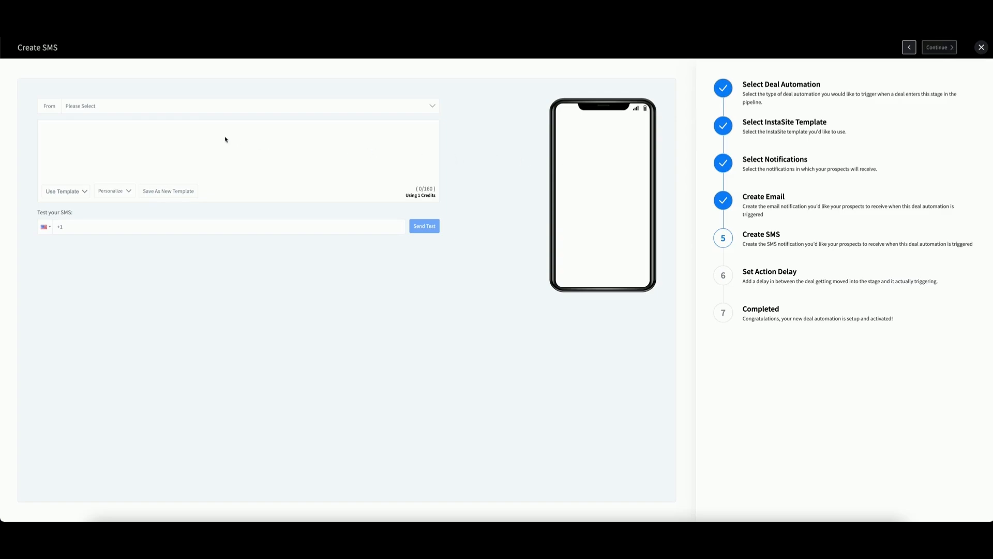
mouse_move(107, 110)
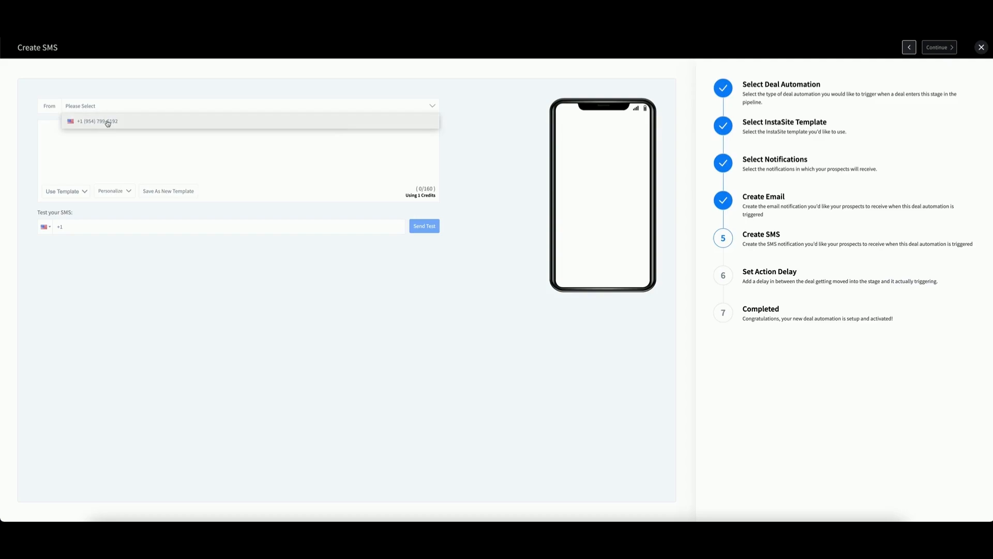
Step: Write the SMS message 'hello there' from the chosen number and continue to Set Action Delay
click(95, 121)
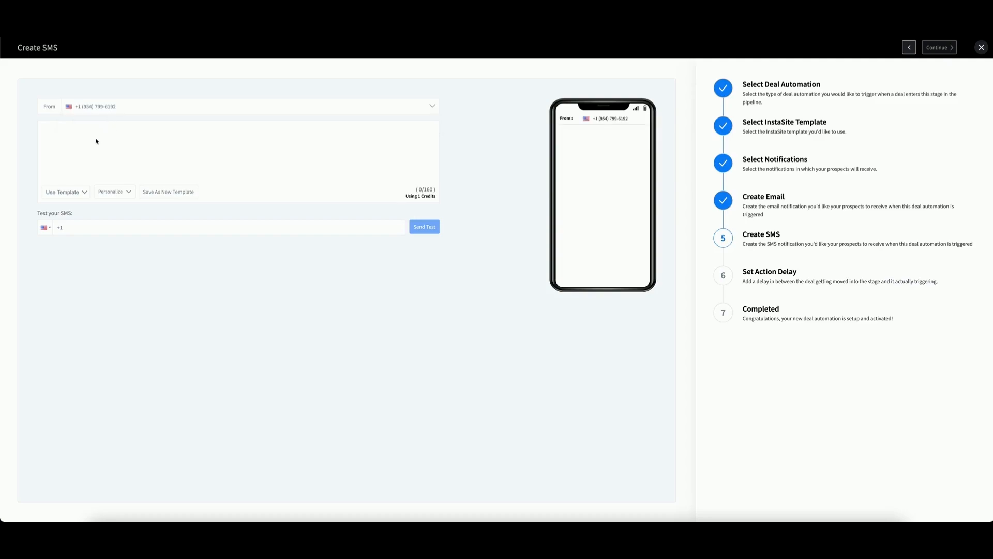
text(h)
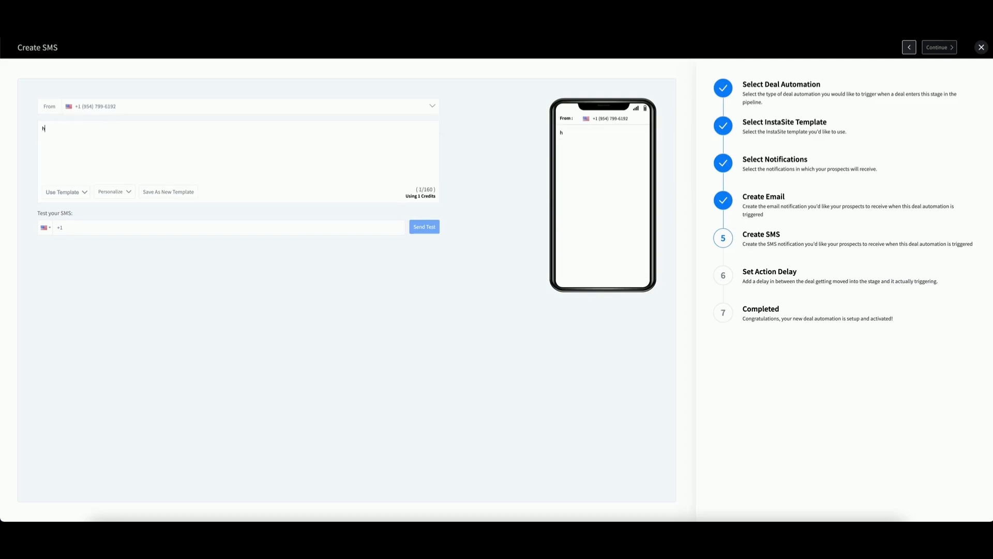
text(ello there)
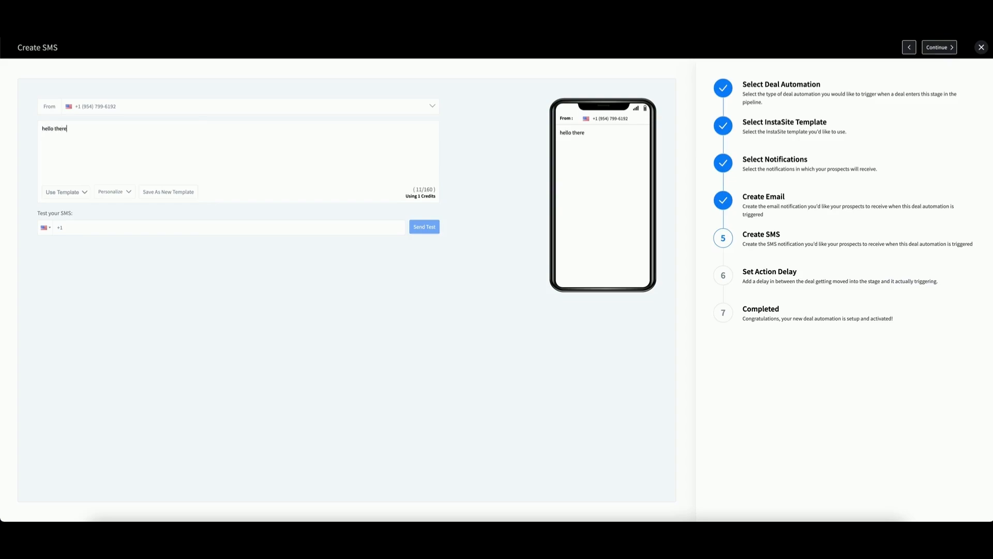
mouse_move(412, 186)
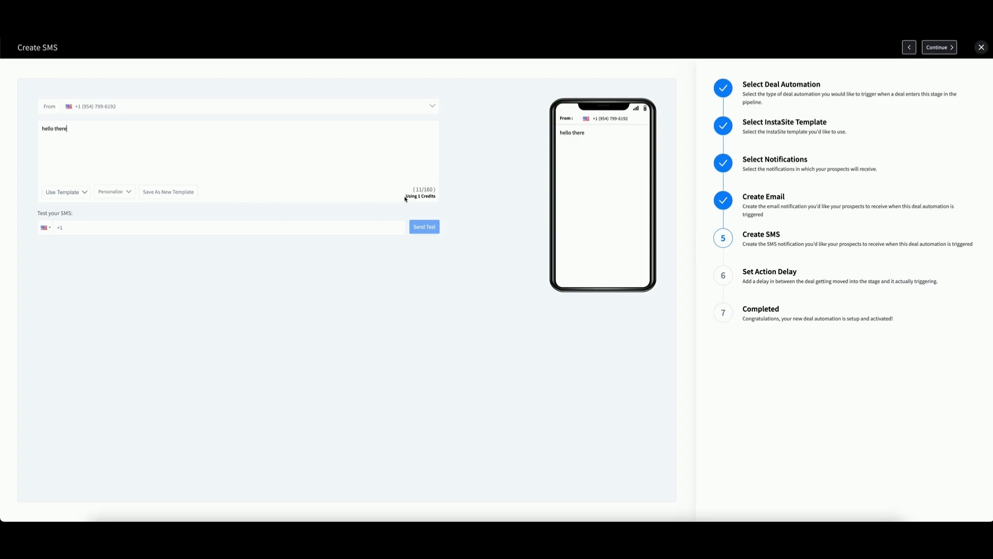
mouse_move(392, 198)
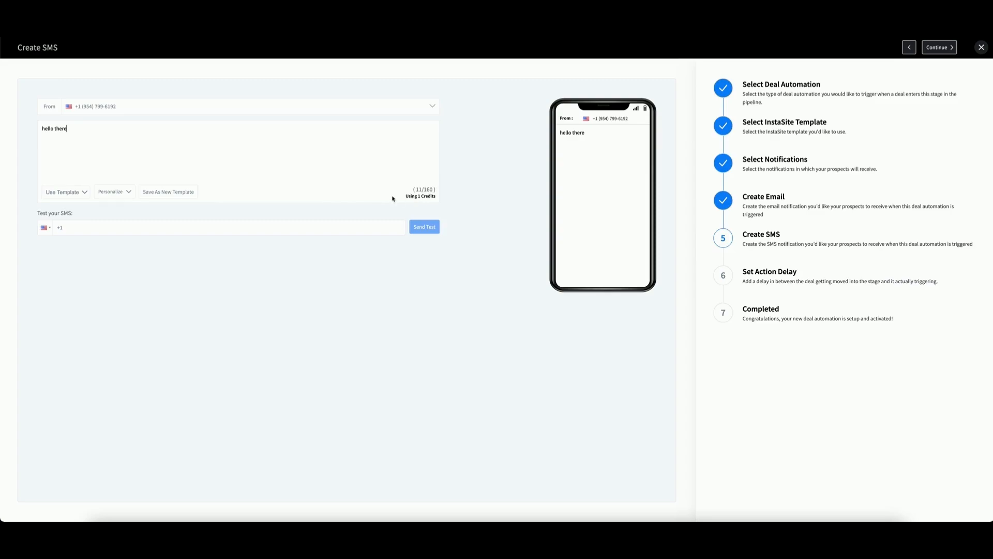
click(64, 191)
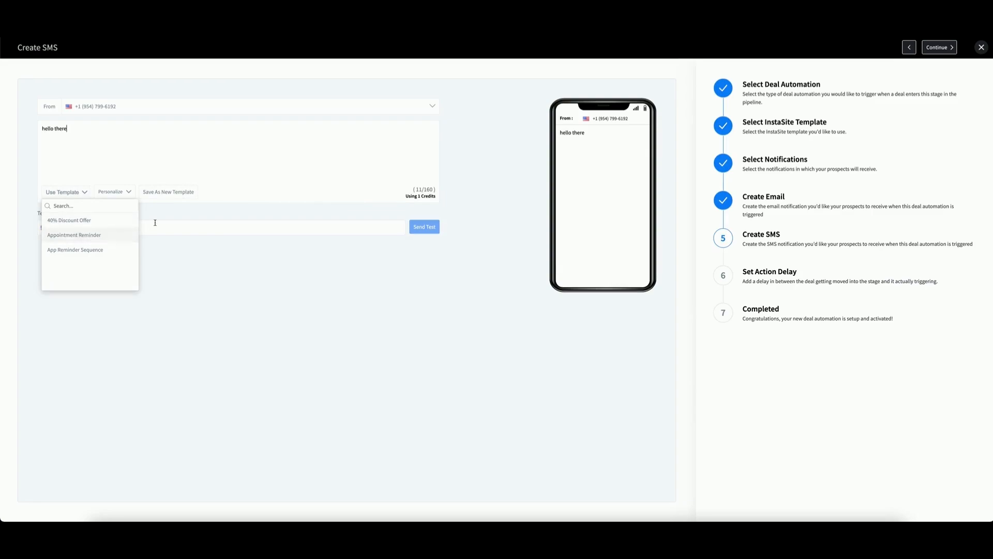
click(114, 191)
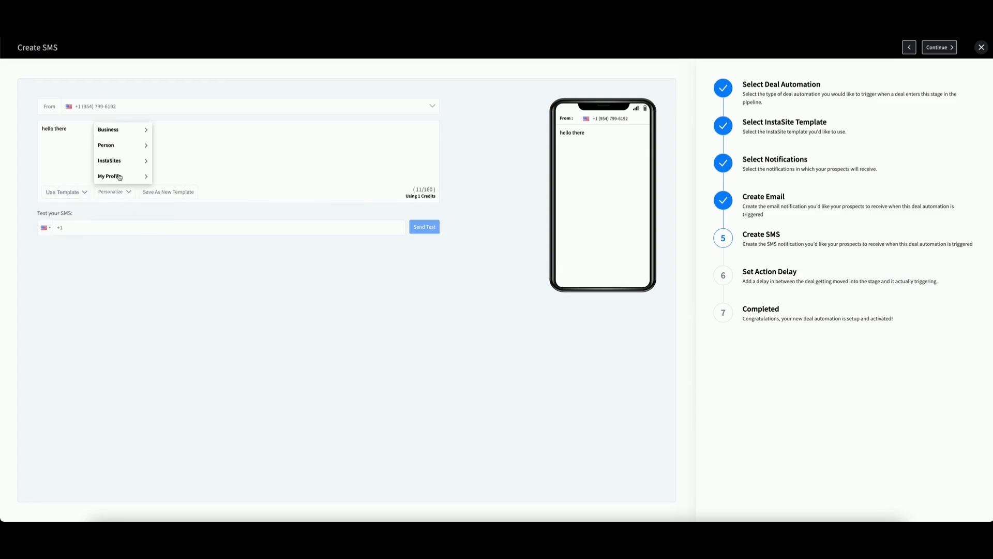
click(301, 155)
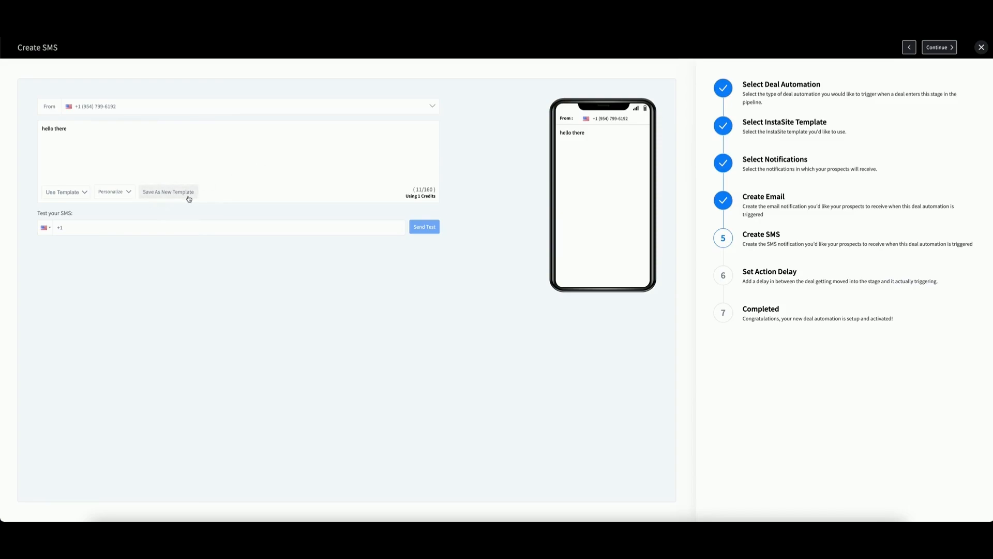
mouse_move(283, 184)
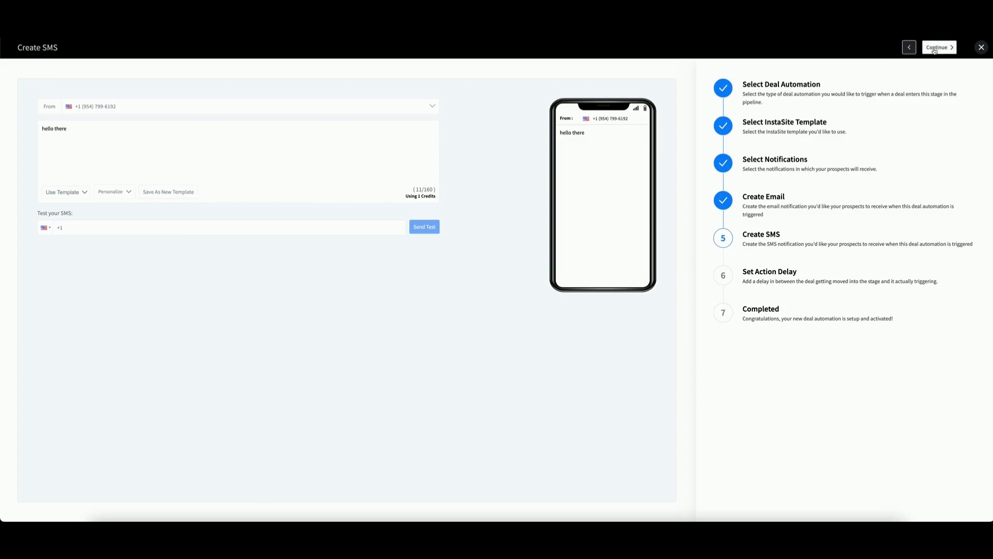
click(940, 47)
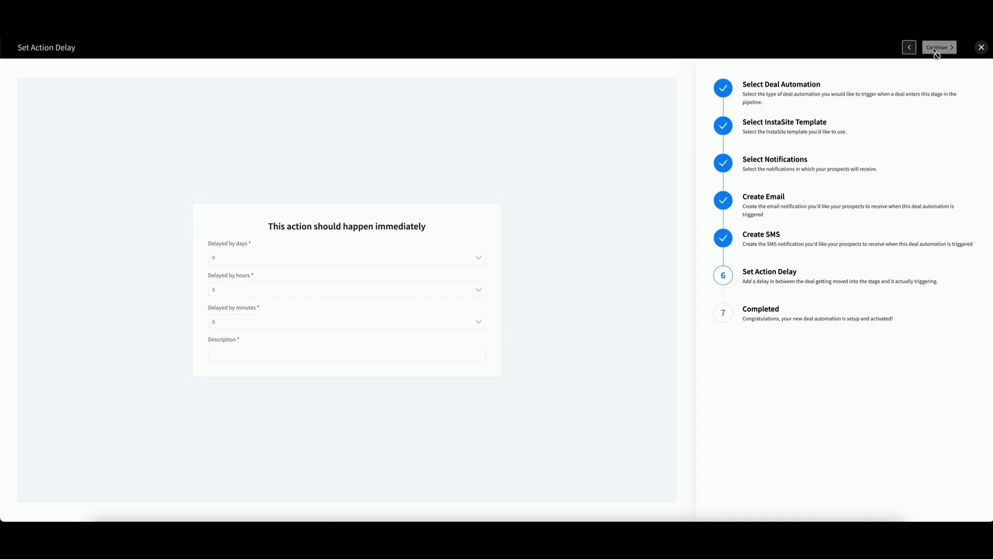
mouse_move(266, 229)
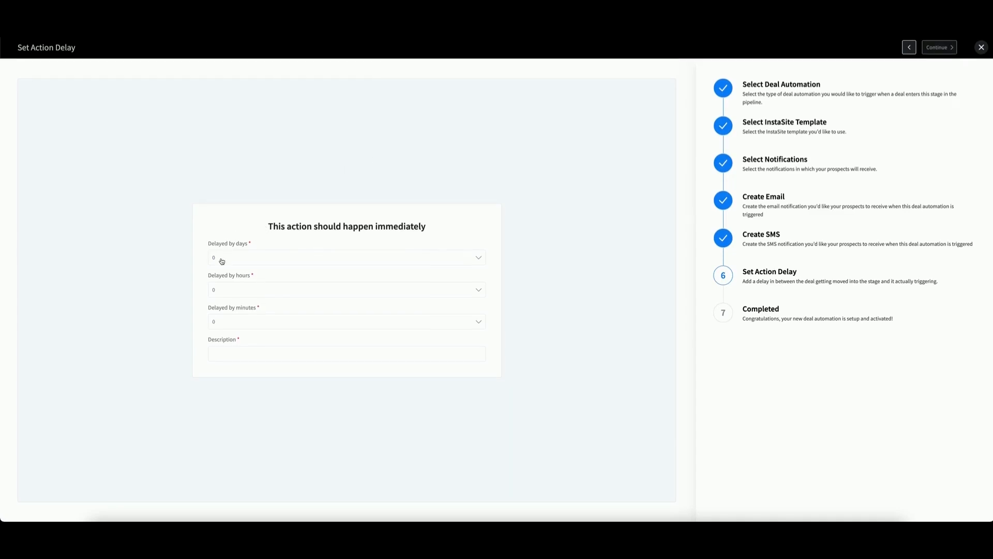
Step: Delay the action by 1 day with description 'delay' and finish creating the automation
click(347, 257)
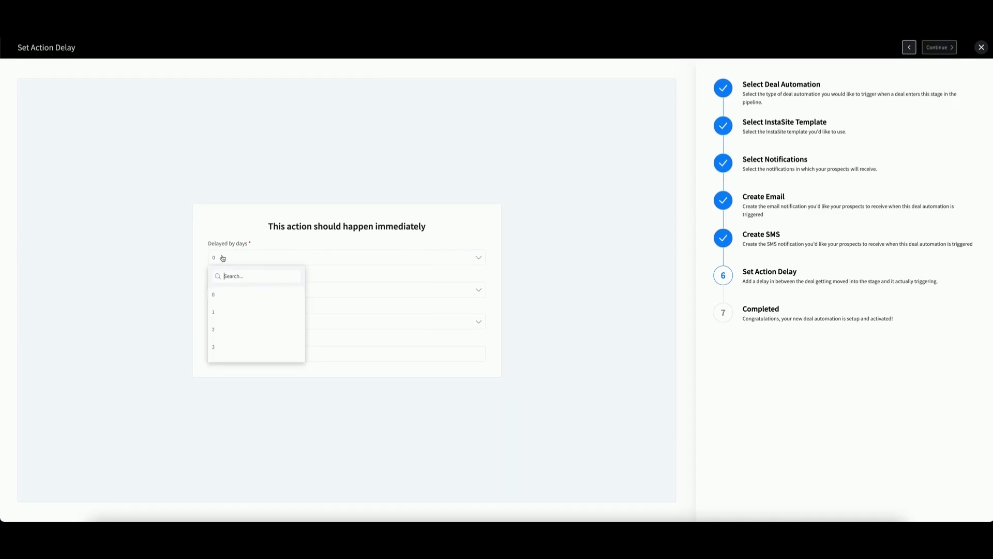
click(214, 311)
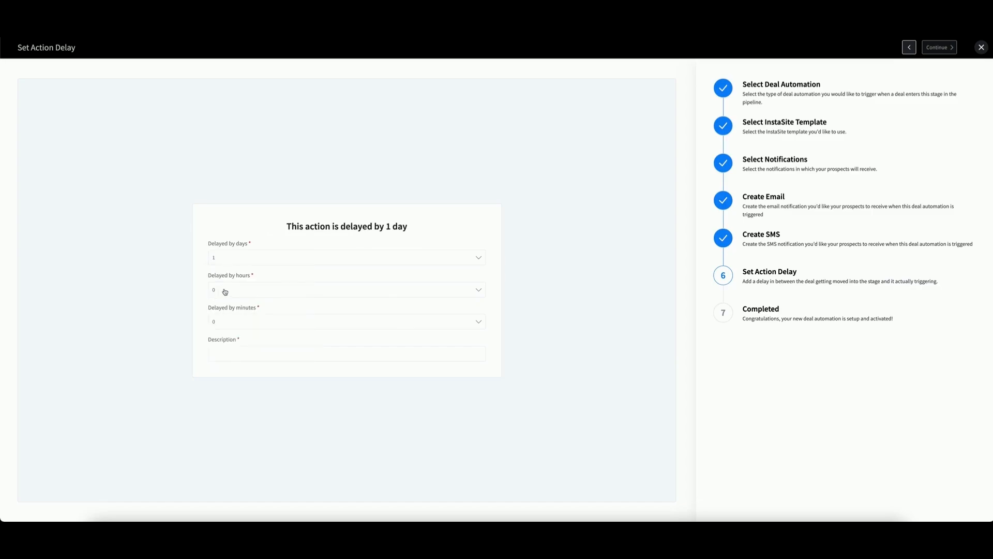
mouse_move(226, 322)
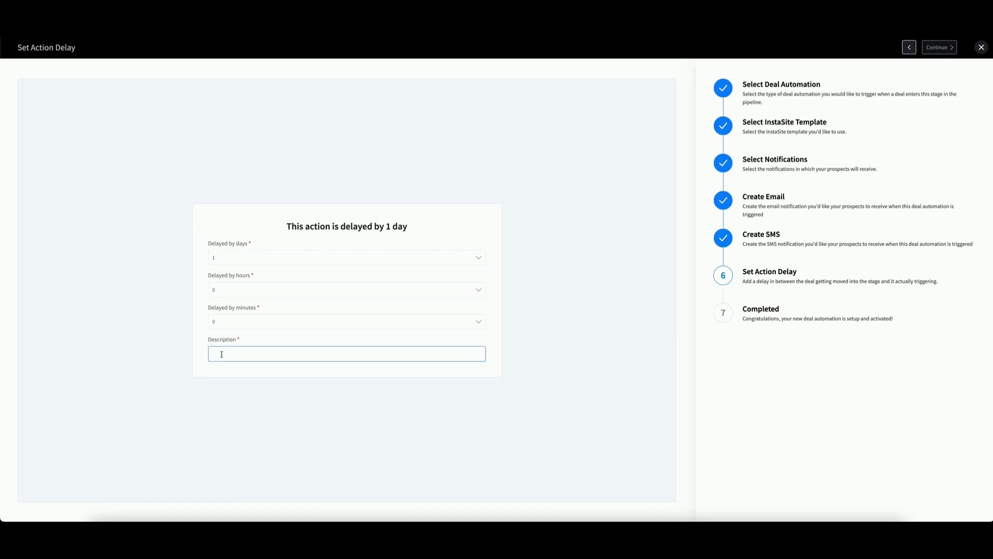
text(delay)
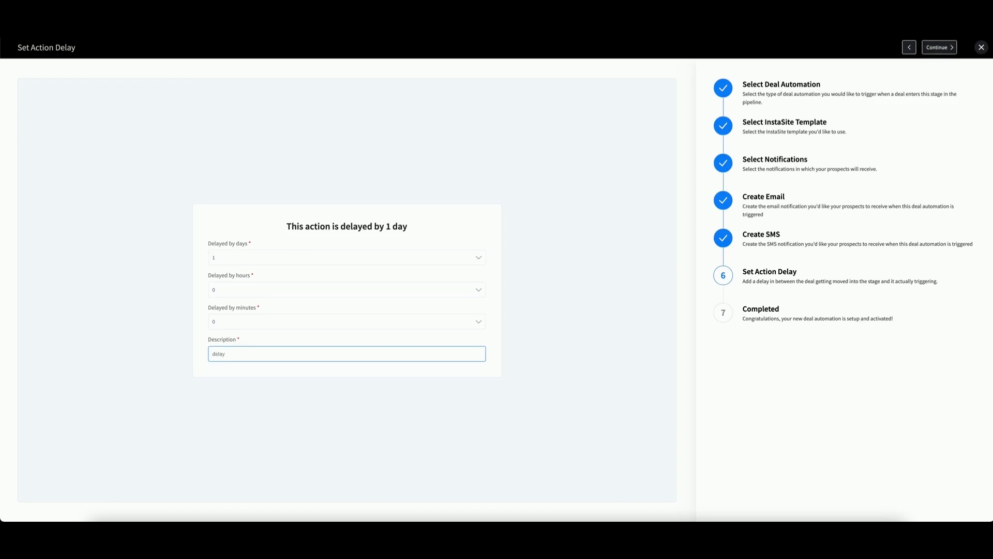
mouse_move(512, 197)
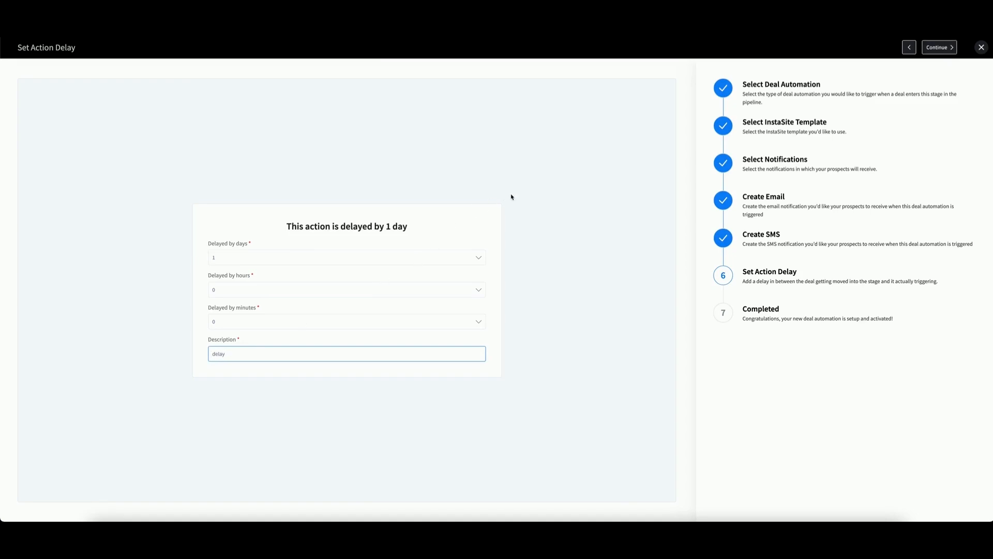
mouse_move(939, 47)
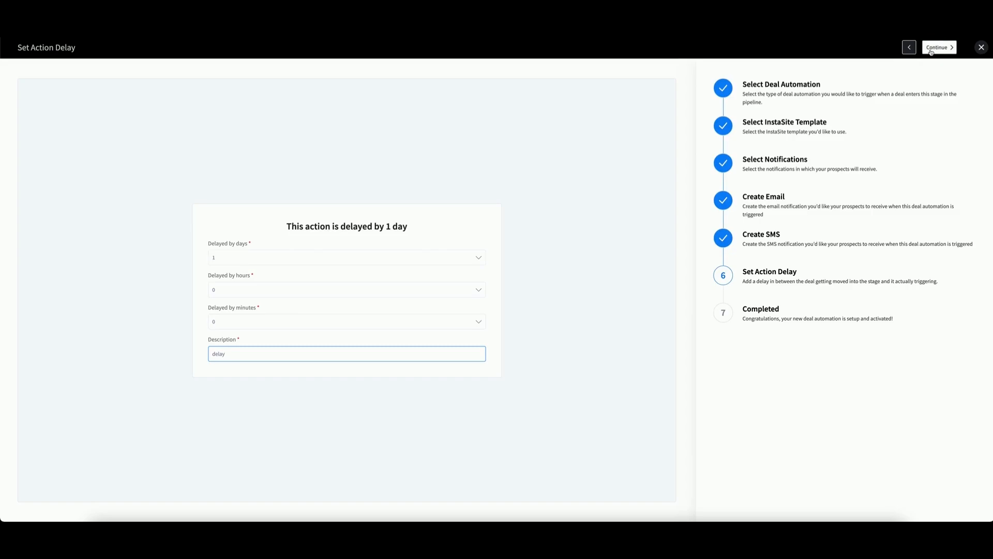
click(938, 46)
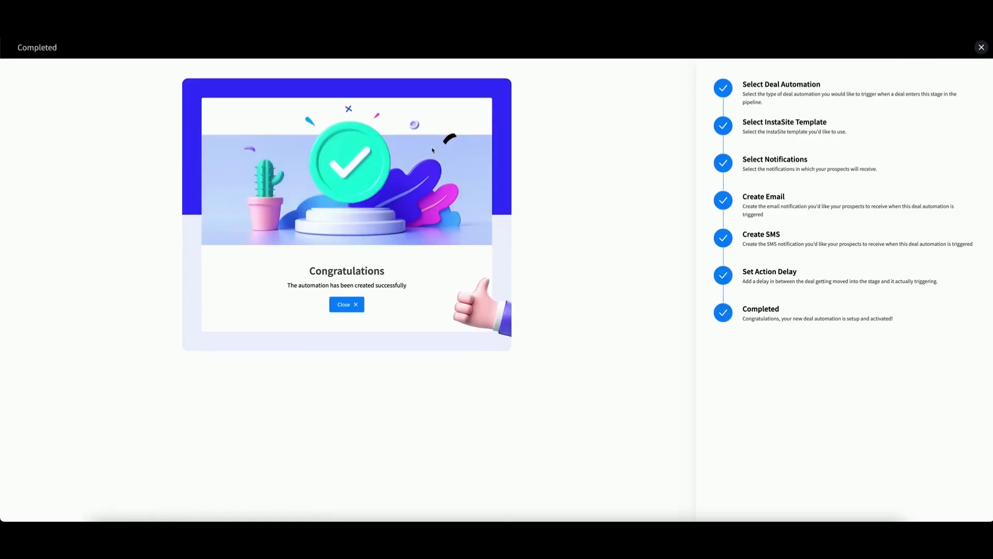
mouse_move(338, 269)
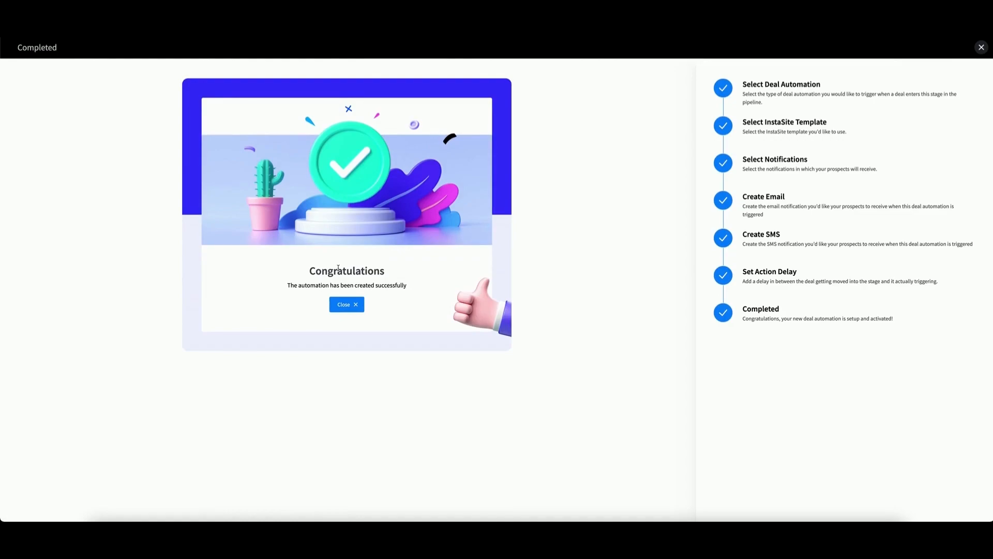
mouse_move(364, 326)
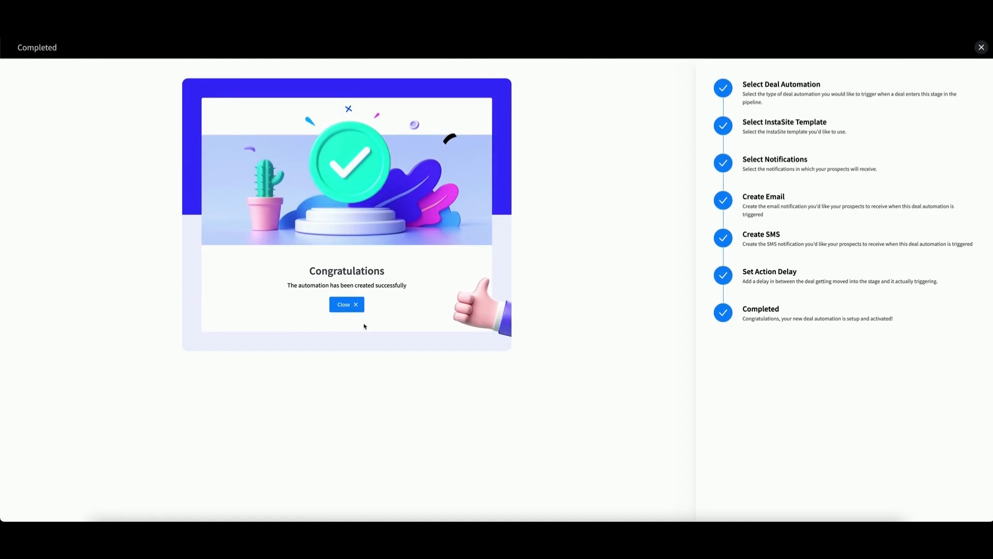
Step: Close the Congratulations screen to return to the deals board
click(346, 304)
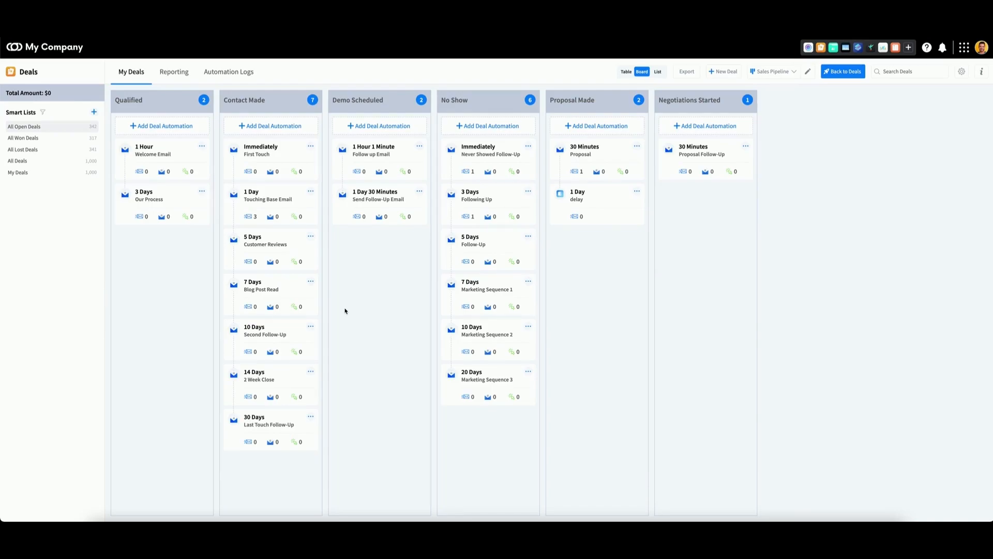
mouse_move(568, 207)
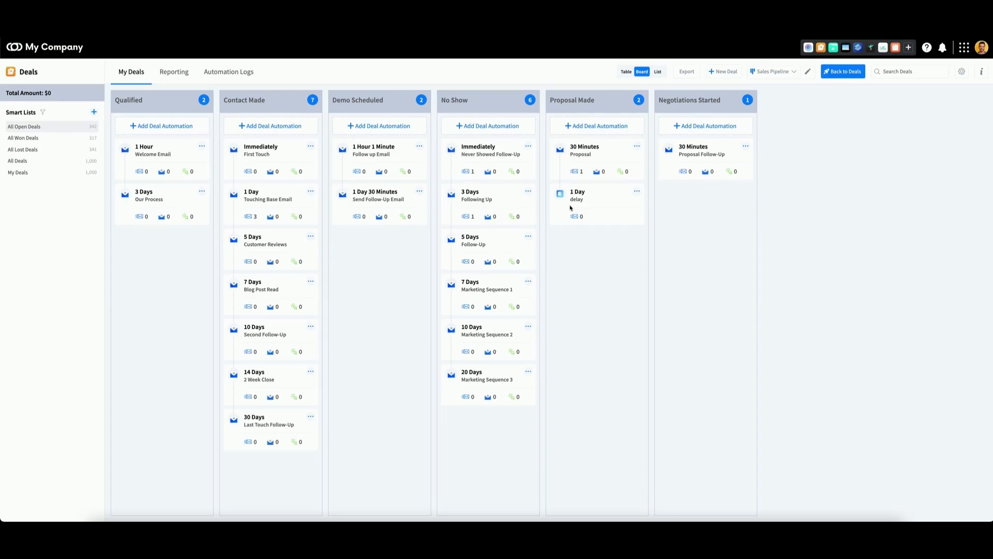
mouse_move(576, 207)
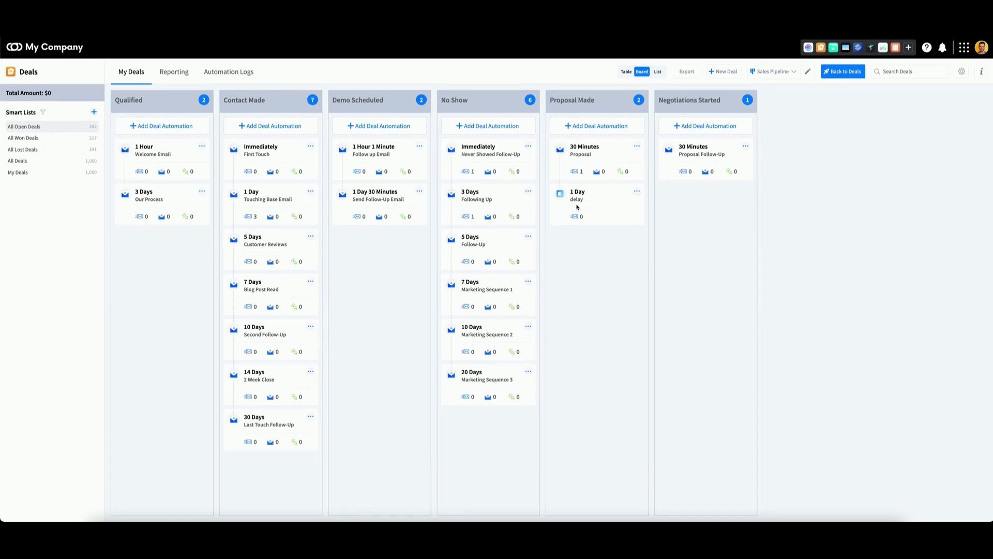
mouse_move(637, 192)
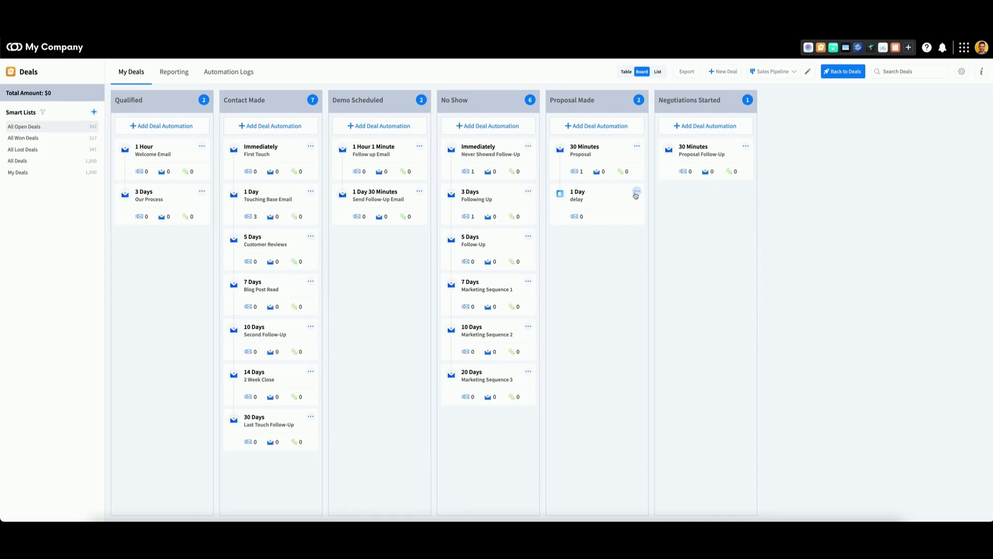
Step: Switch off the 1 Day delay automation from its card options under Proposal Made
click(637, 193)
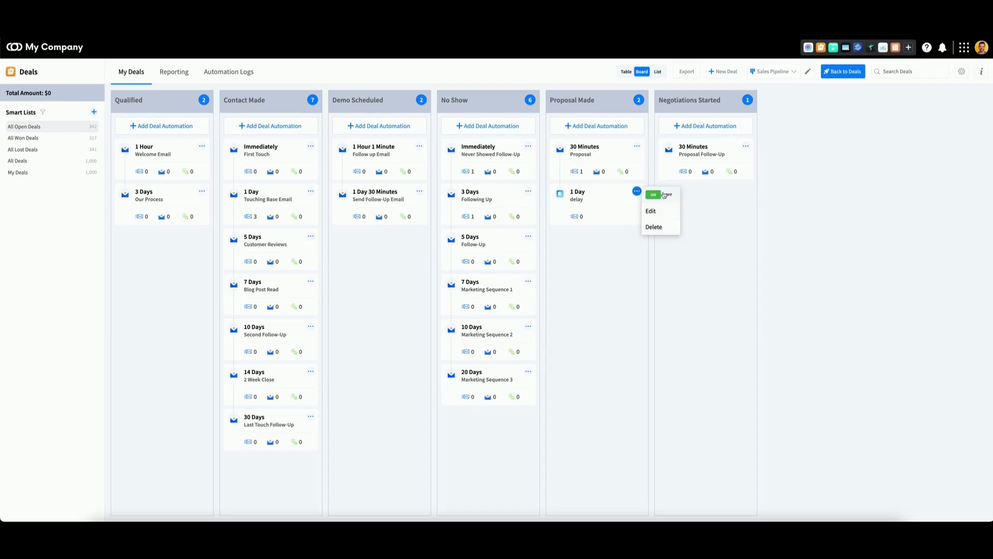
click(666, 196)
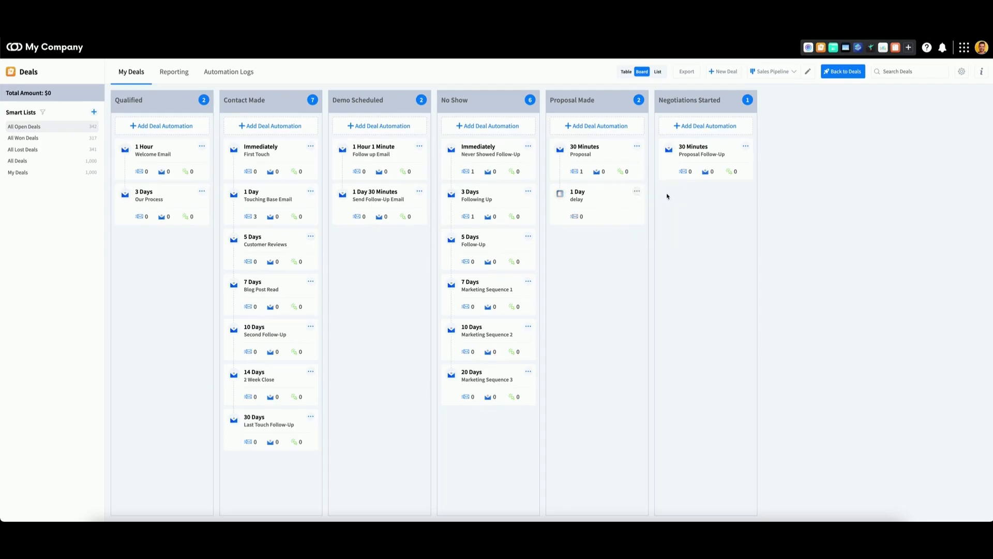
mouse_move(599, 252)
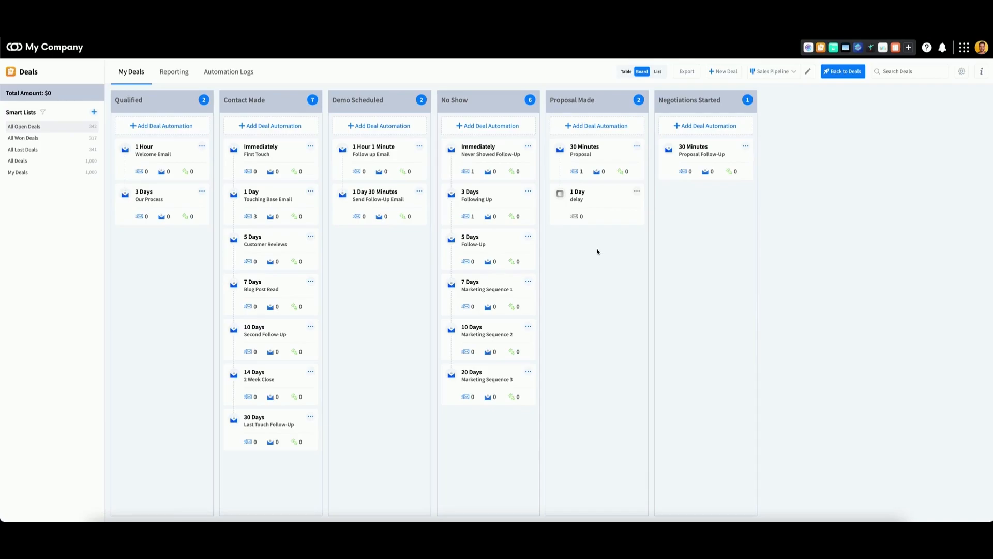
mouse_move(583, 152)
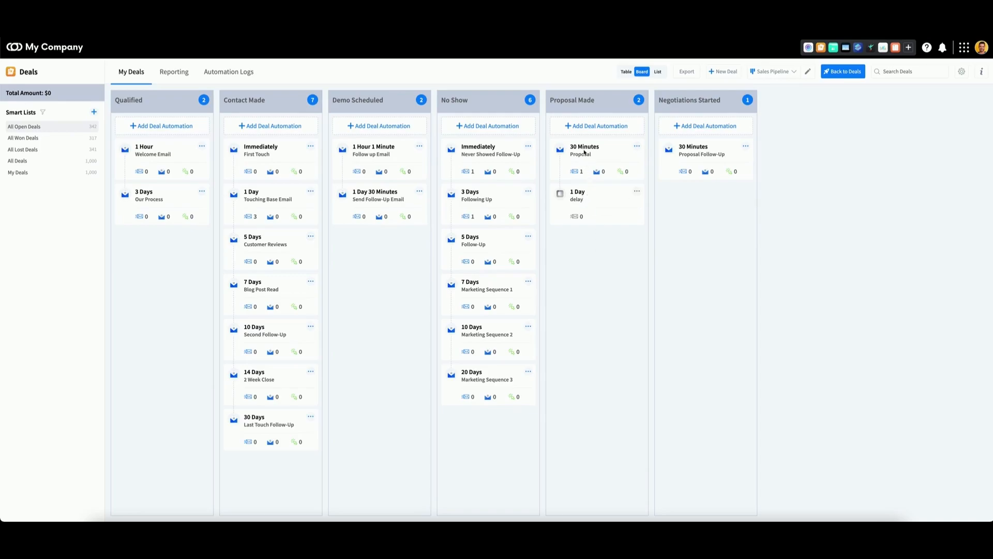
mouse_move(583, 151)
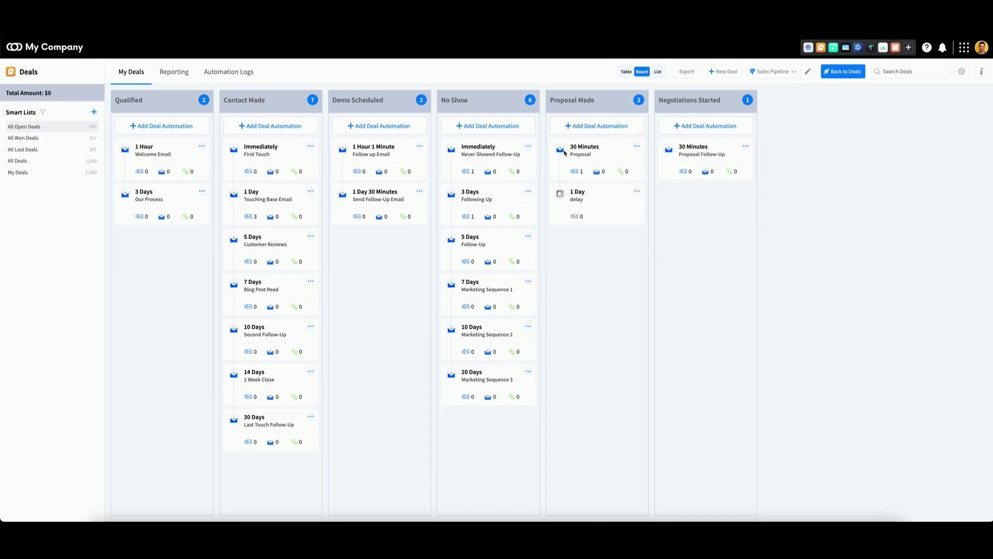
mouse_move(584, 153)
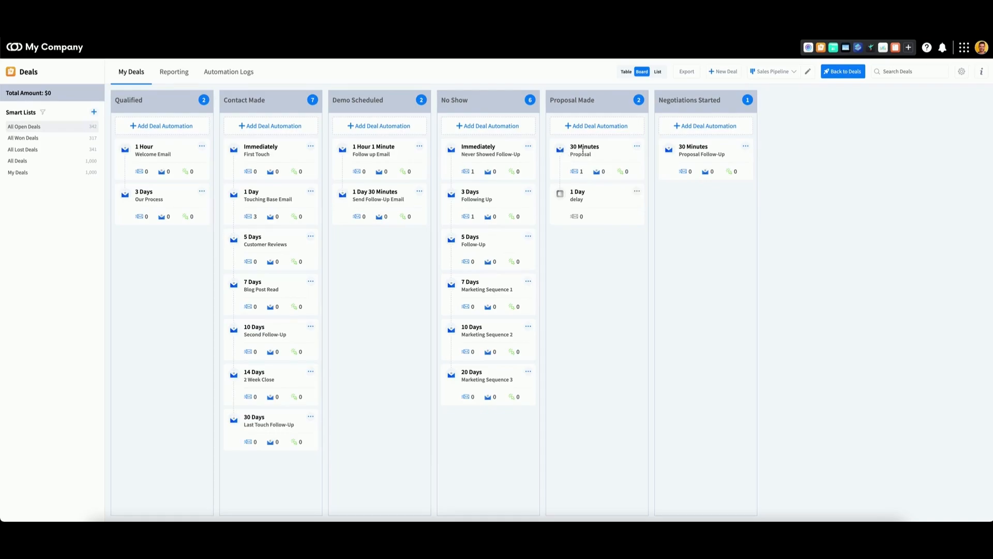
mouse_move(598, 154)
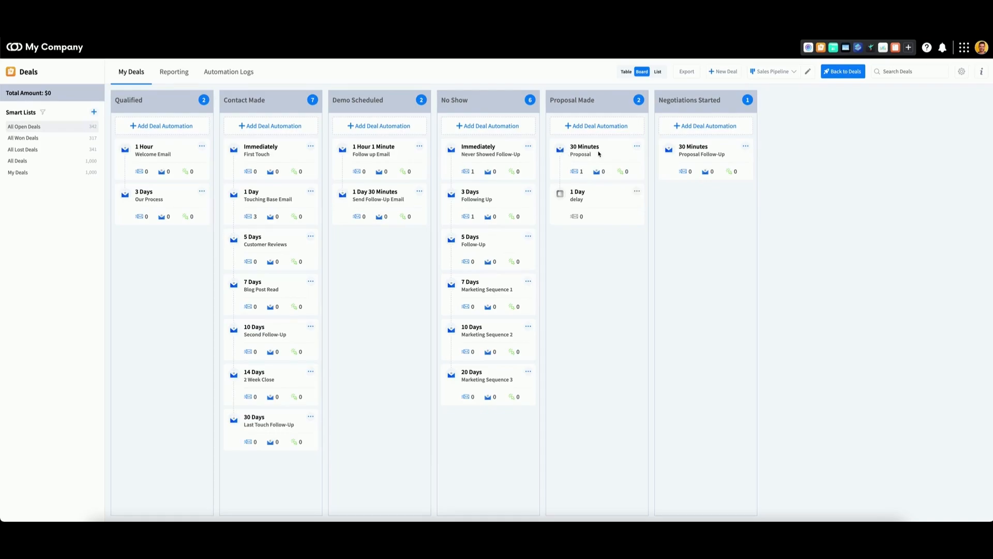